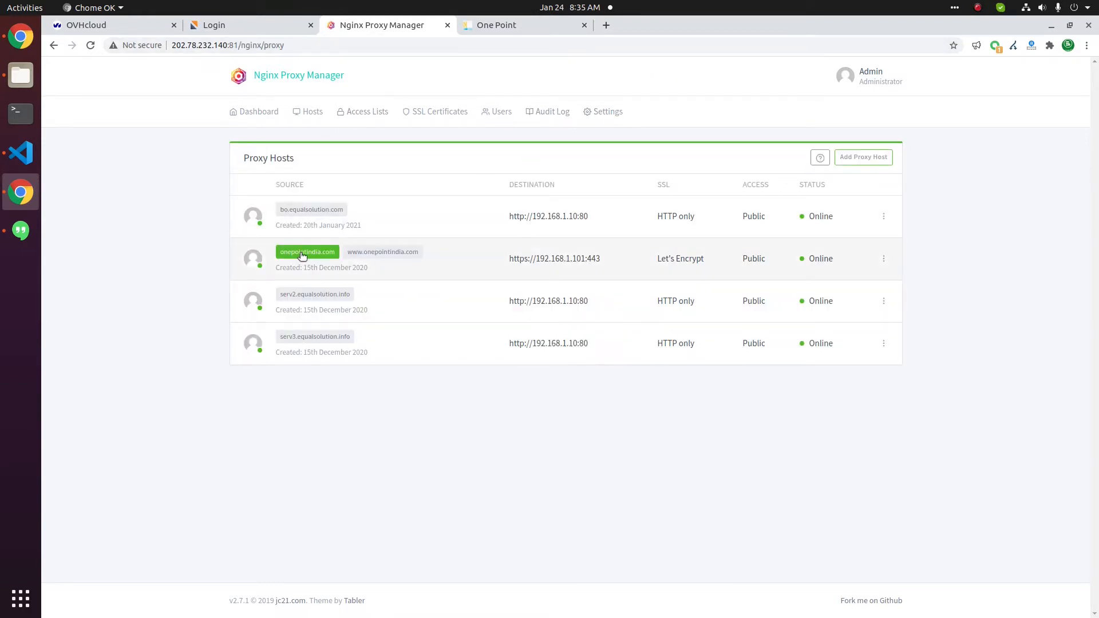
# - Check the One Point site's current certificate and the host's Let's Encrypt SSL entry
pyautogui.click(498, 25)
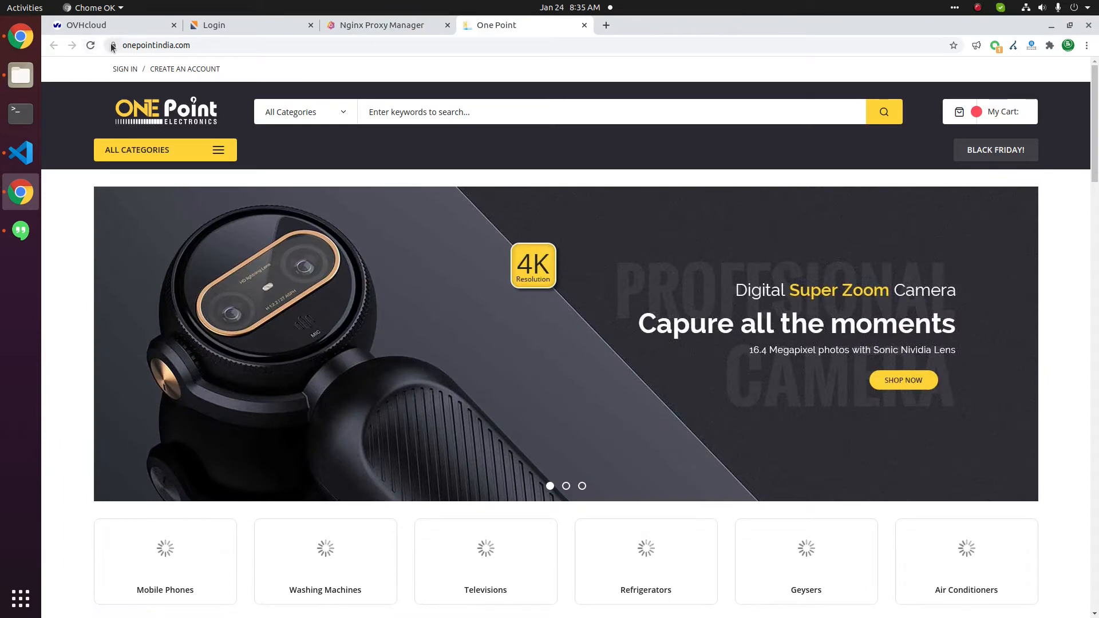
pyautogui.click(111, 45)
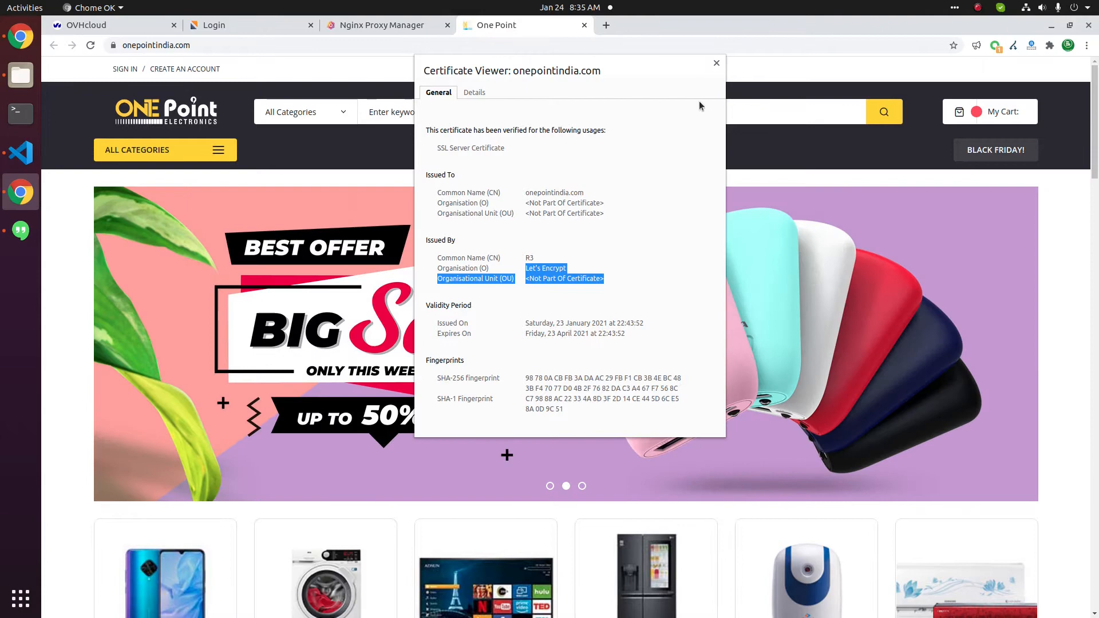
pyautogui.click(382, 24)
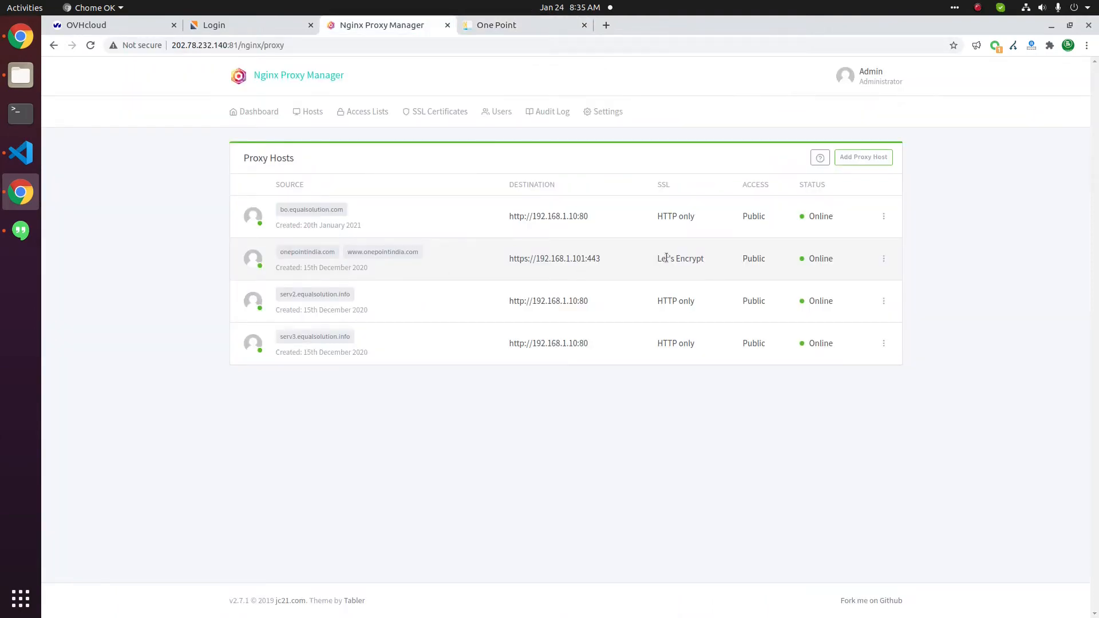
pyautogui.doubleClick(680, 257)
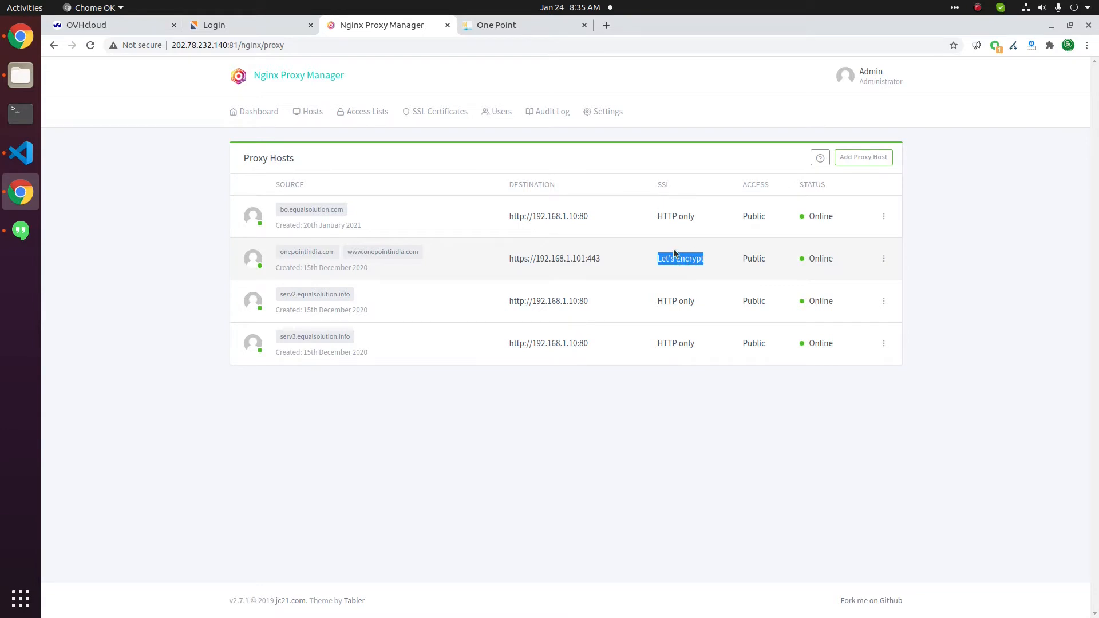
pyautogui.moveTo(440, 111)
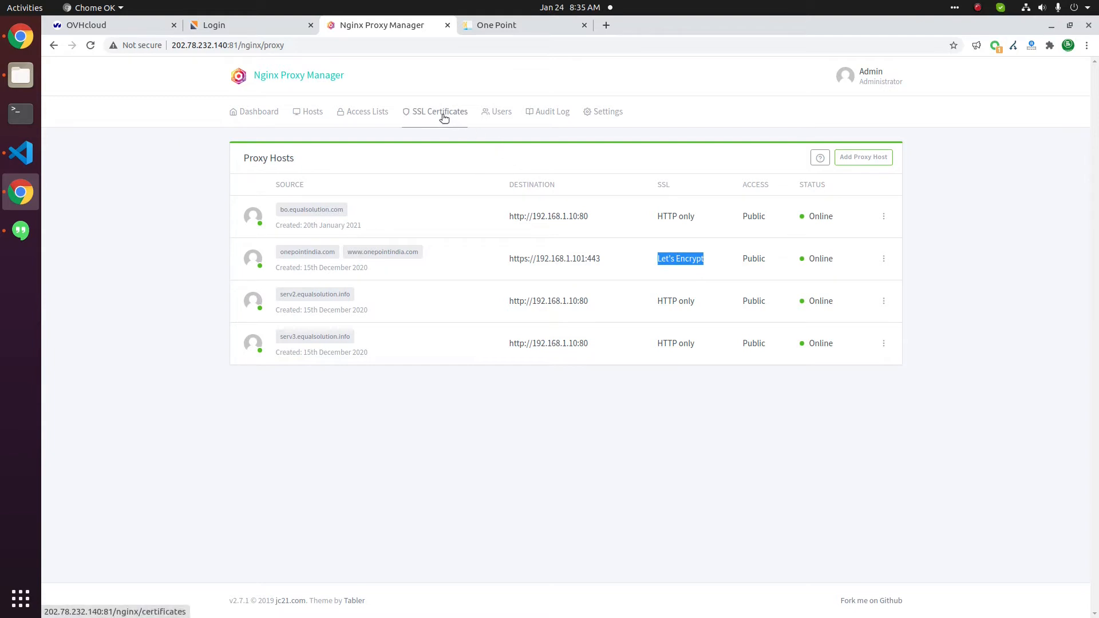
# - Begin a new custom SSL certificate named onepointindia
pyautogui.click(440, 111)
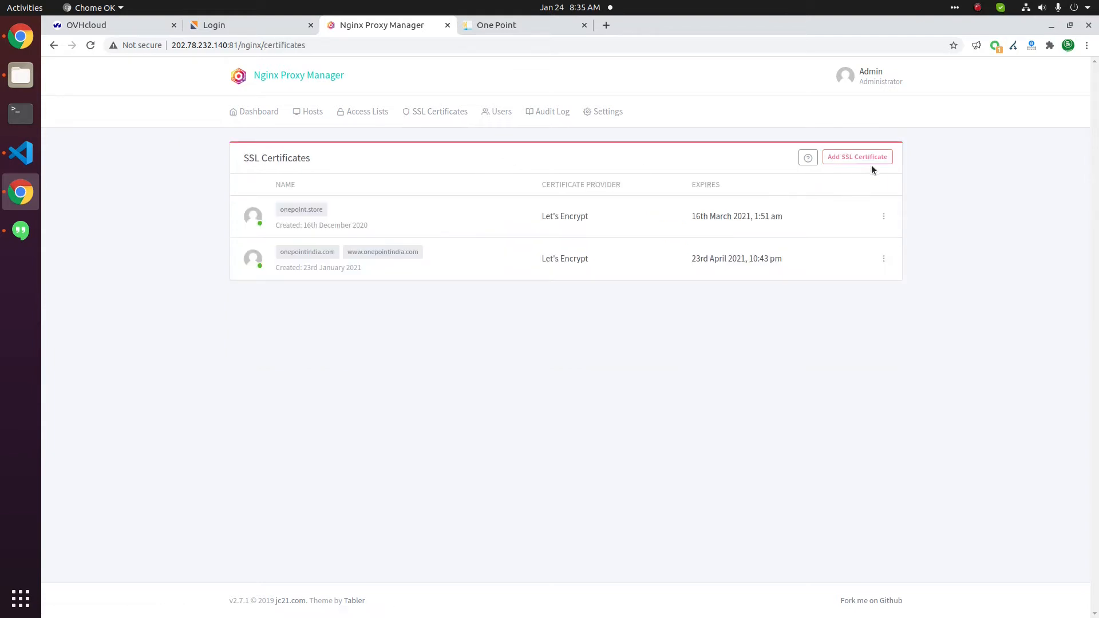
pyautogui.click(856, 157)
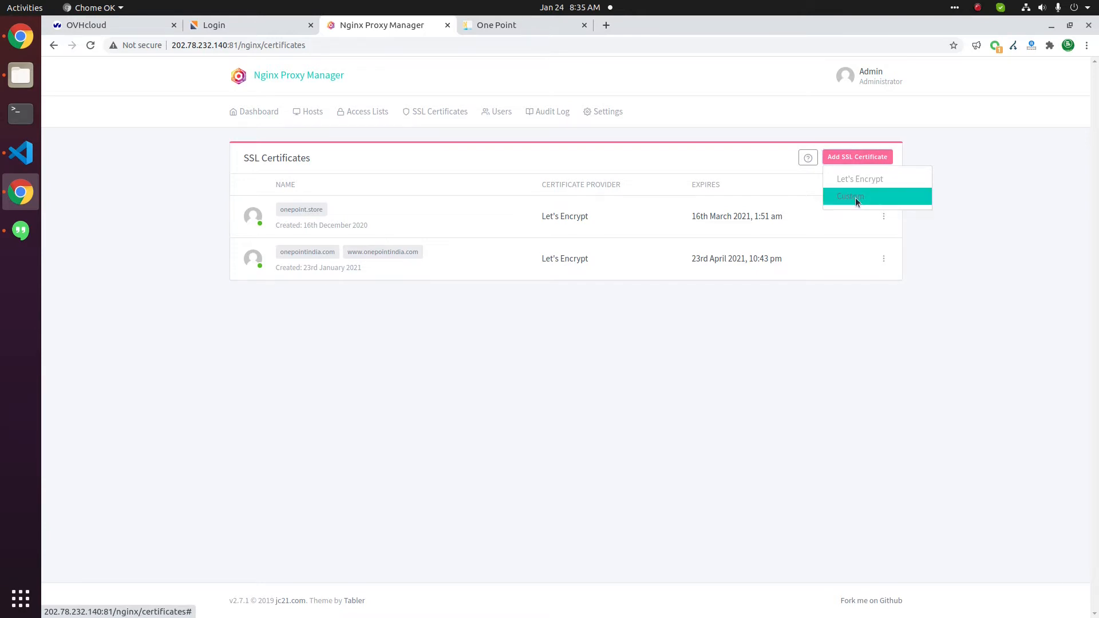
pyautogui.click(851, 196)
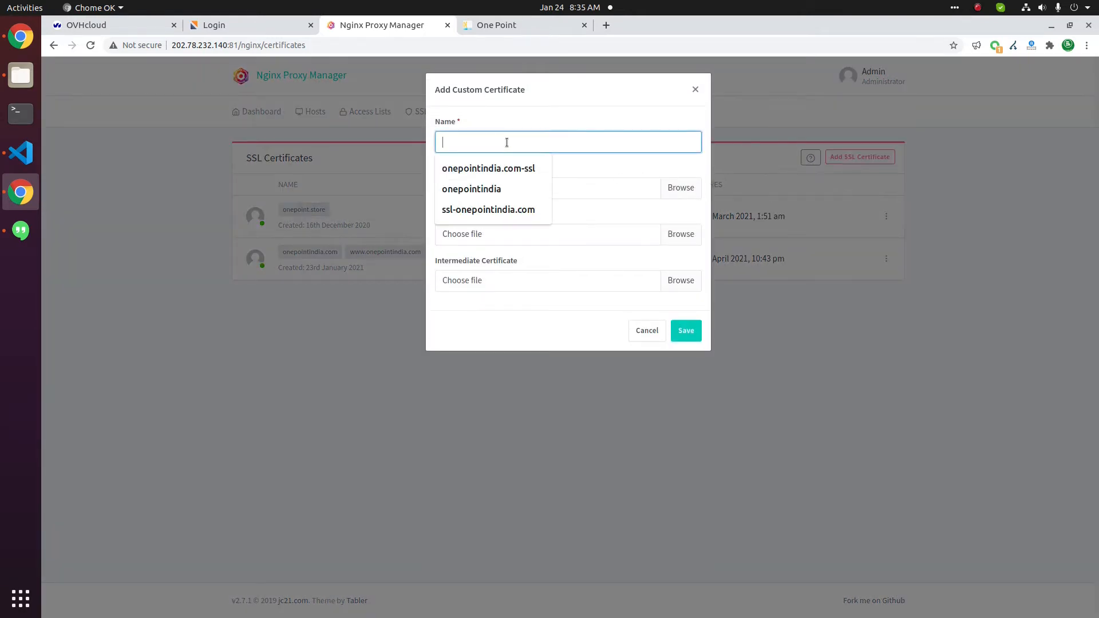
pyautogui.click(472, 189)
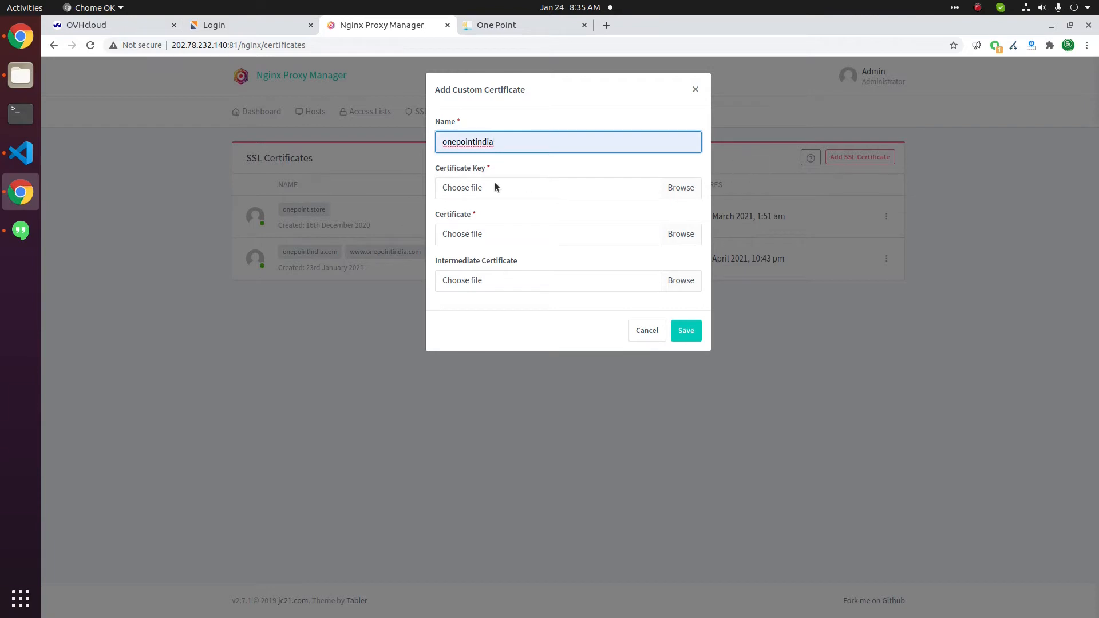
pyautogui.moveTo(459, 273)
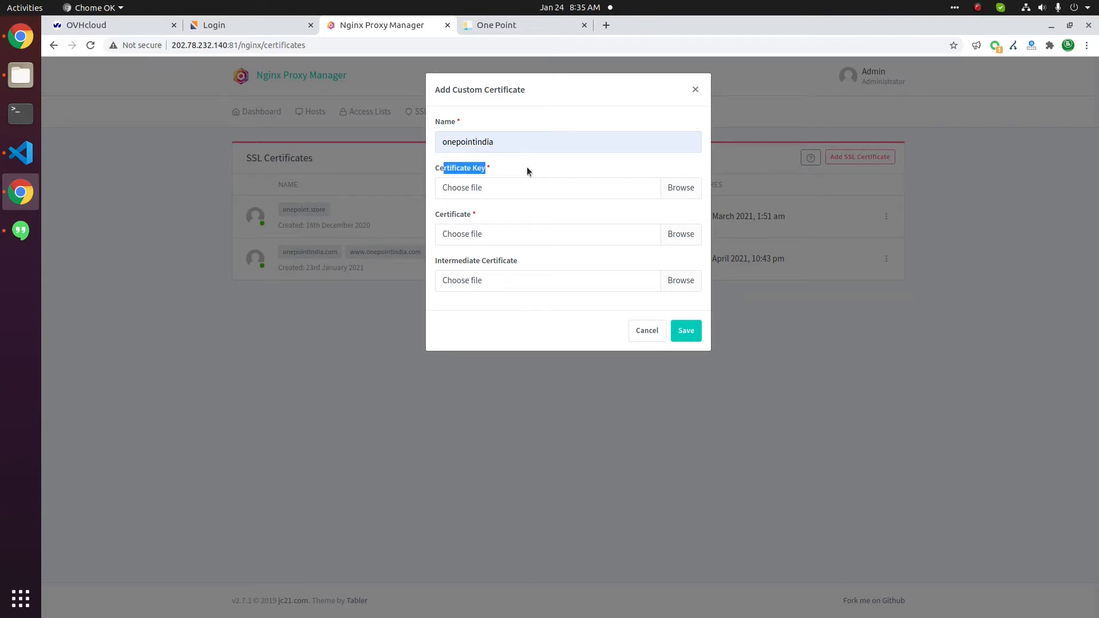
# - Attach onepointindia.com.key.txt as key, onepointindia.com.crt as certificate, and the CA bundle
pyautogui.click(679, 187)
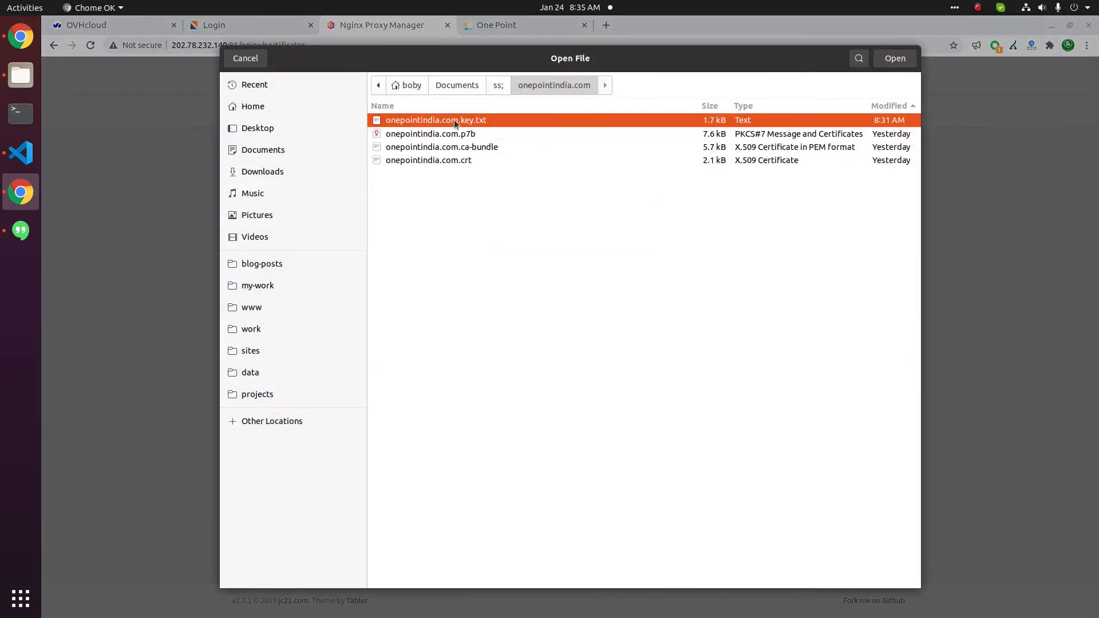
pyautogui.click(894, 59)
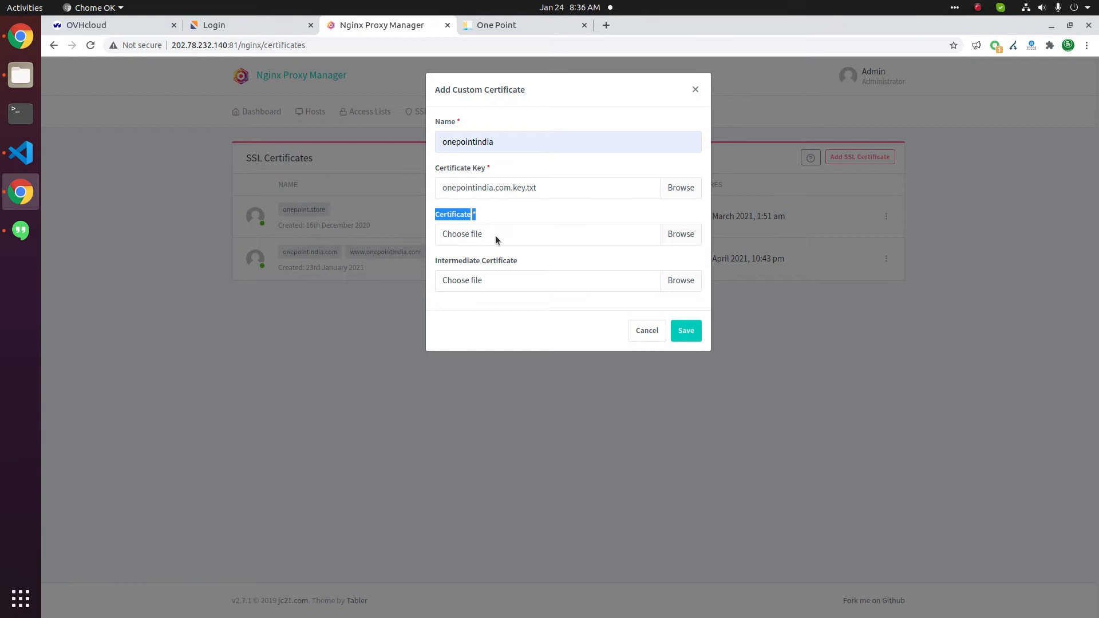
pyautogui.click(679, 233)
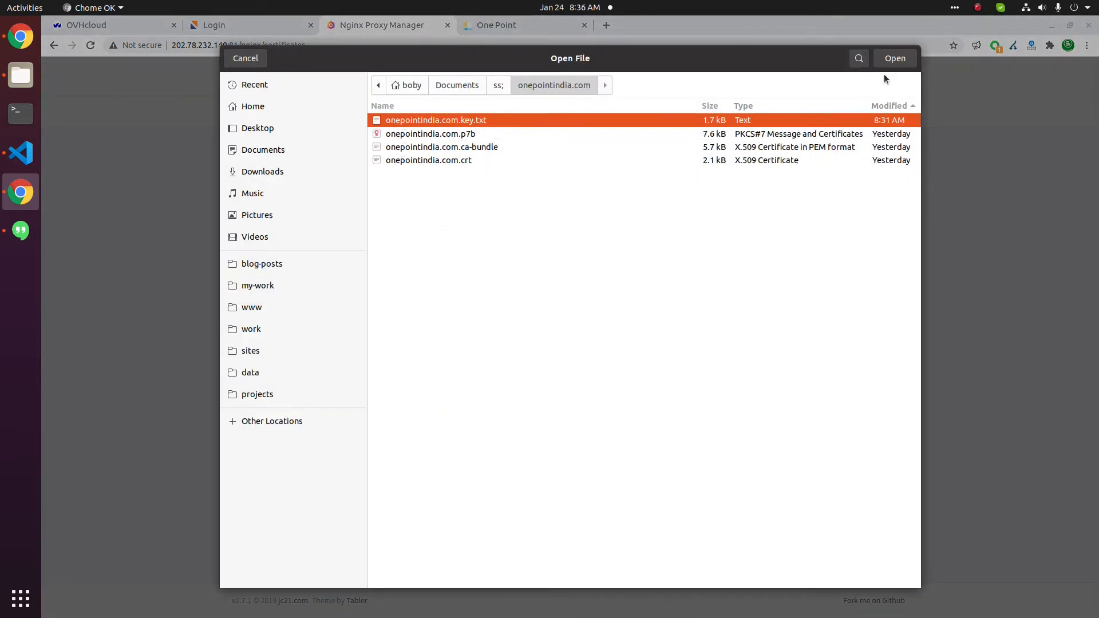
pyautogui.moveTo(428, 160)
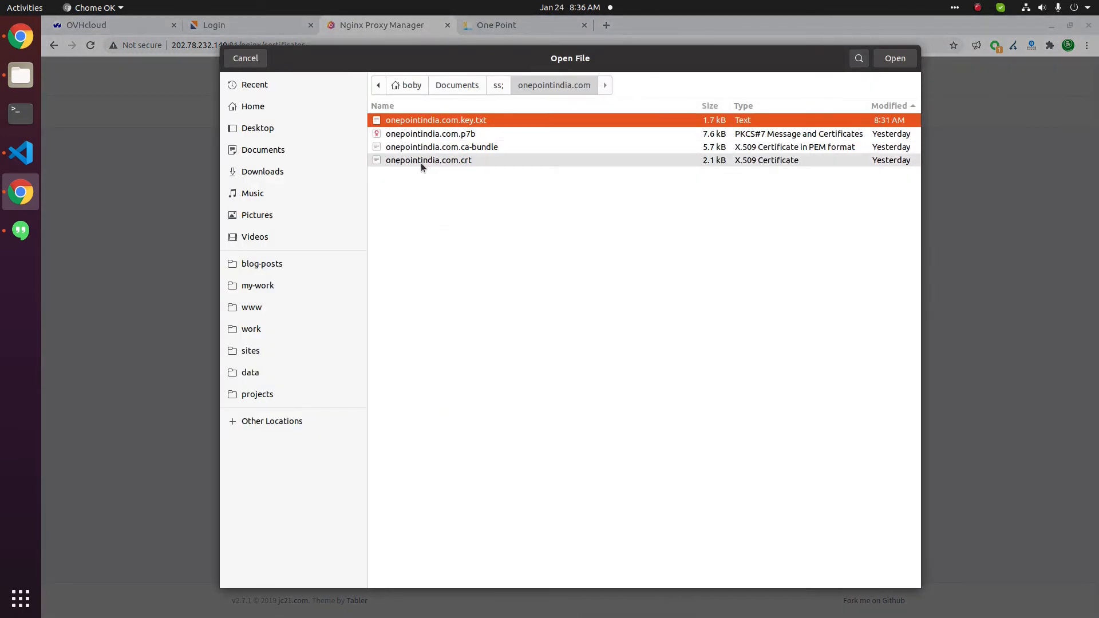
pyautogui.click(894, 59)
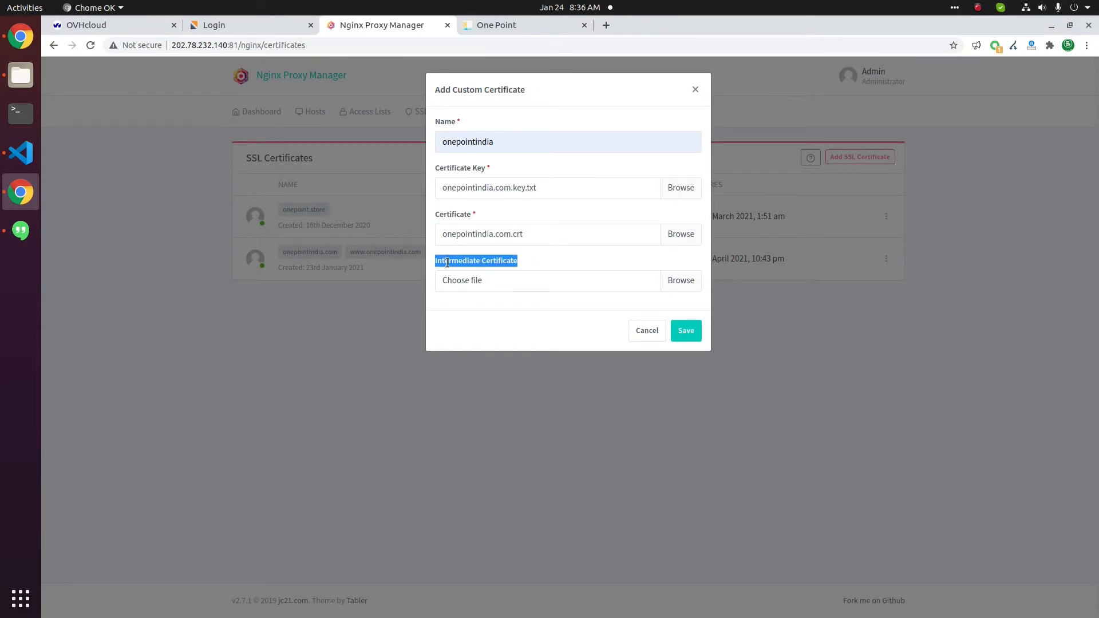
pyautogui.click(679, 281)
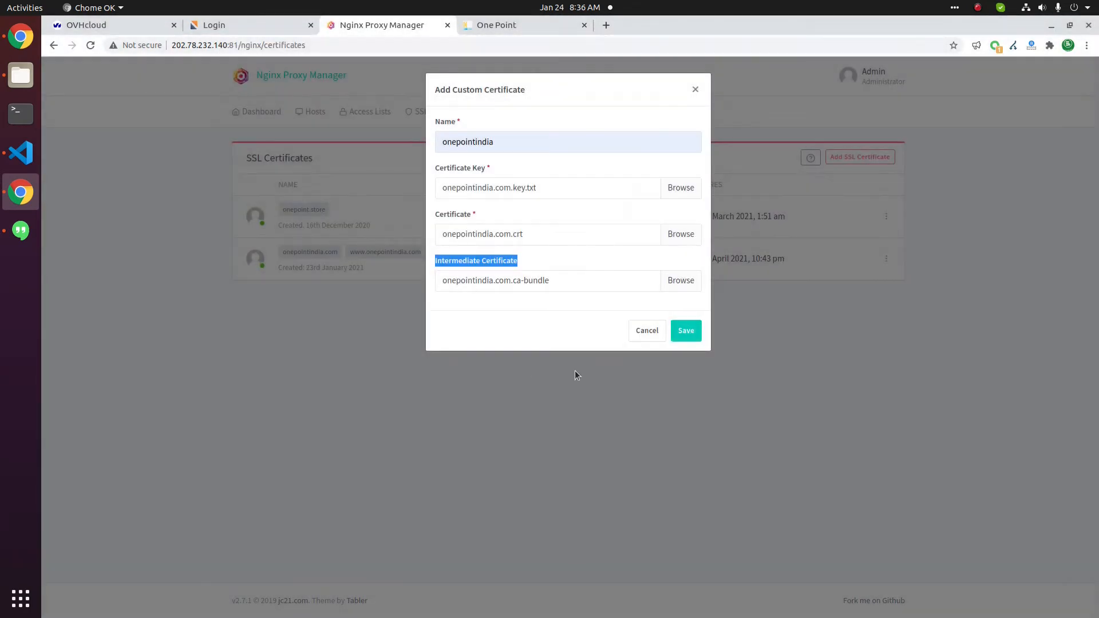
# - Save the custom certificate, getting the 'Certificate Key is not valid' error
pyautogui.click(685, 330)
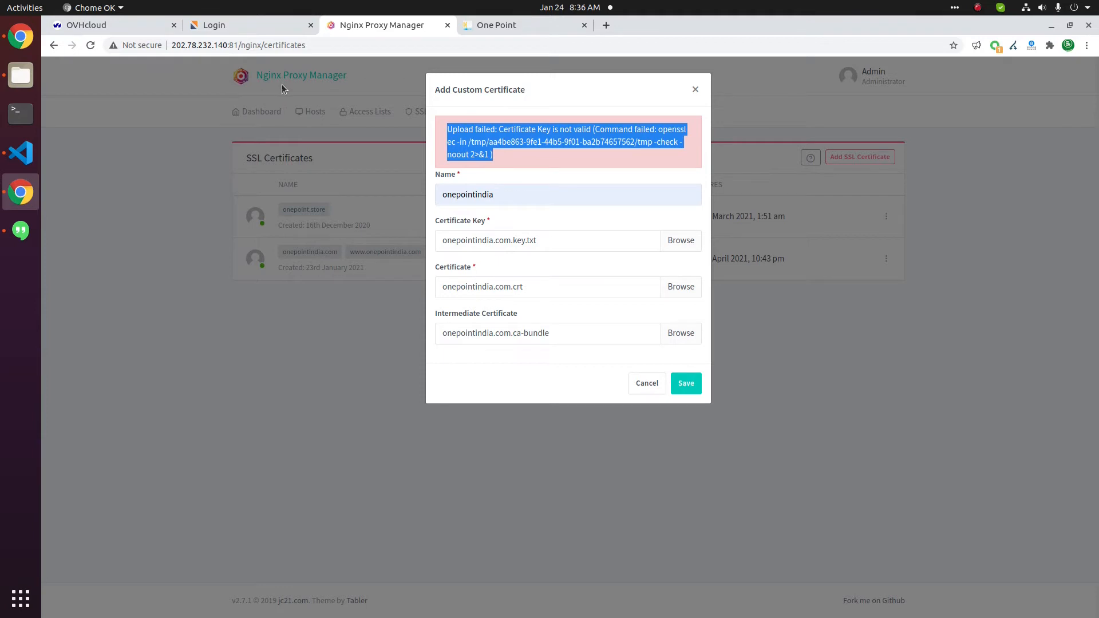
pyautogui.moveTo(348, 90)
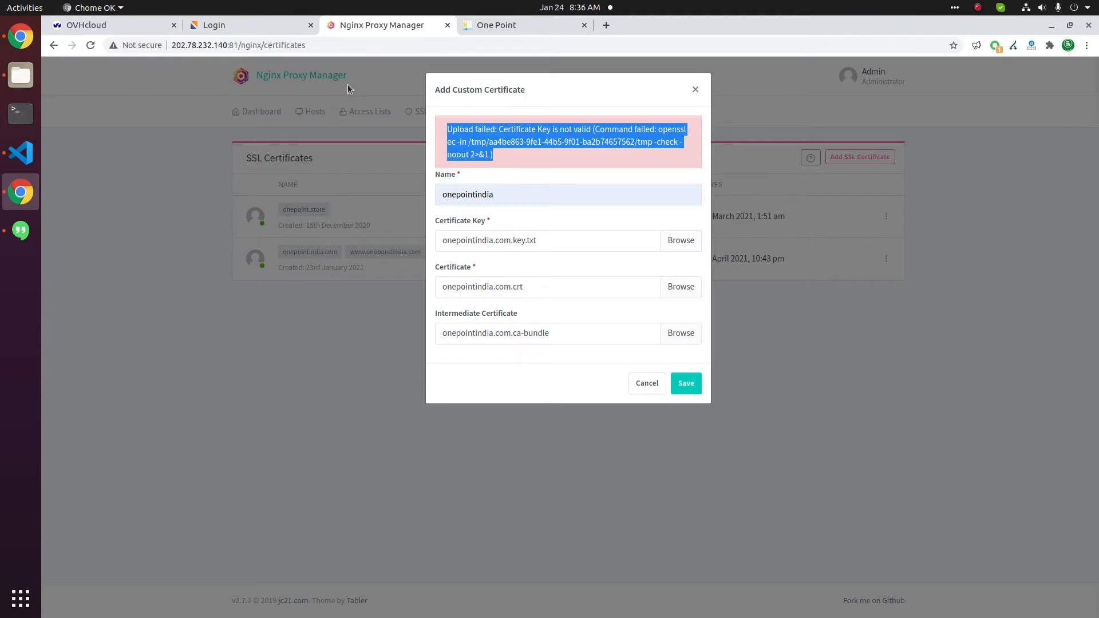
pyautogui.moveTo(349, 89)
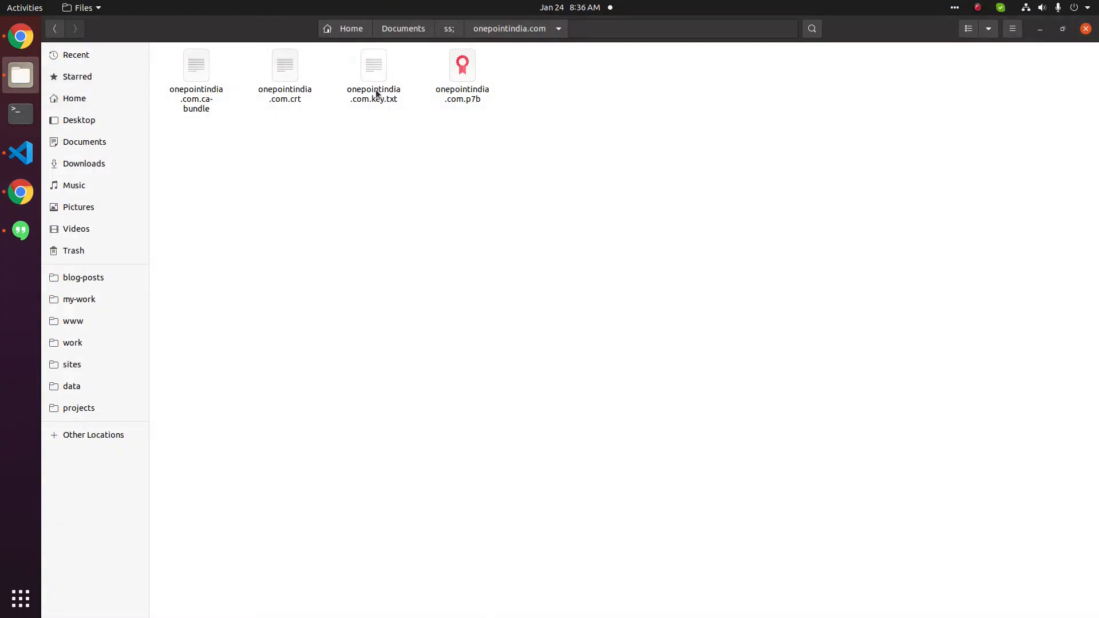
# - Change the key header to 'BEGIN RSA PRIVATE KEY' and dismiss the failed upload form
pyautogui.doubleClick(373, 73)
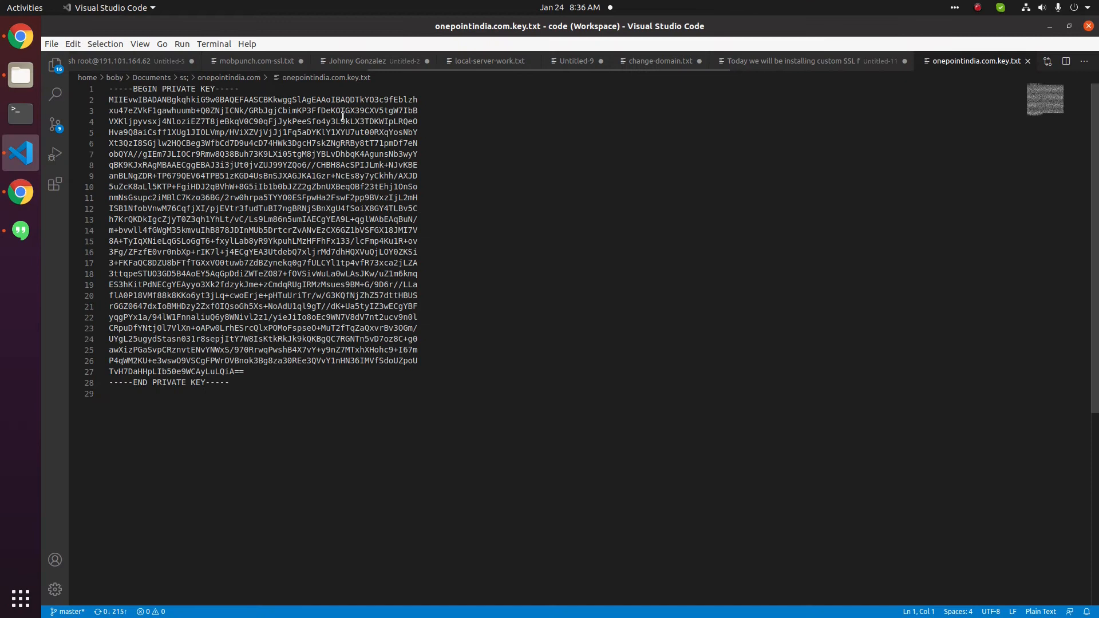
pyautogui.doubleClick(179, 89)
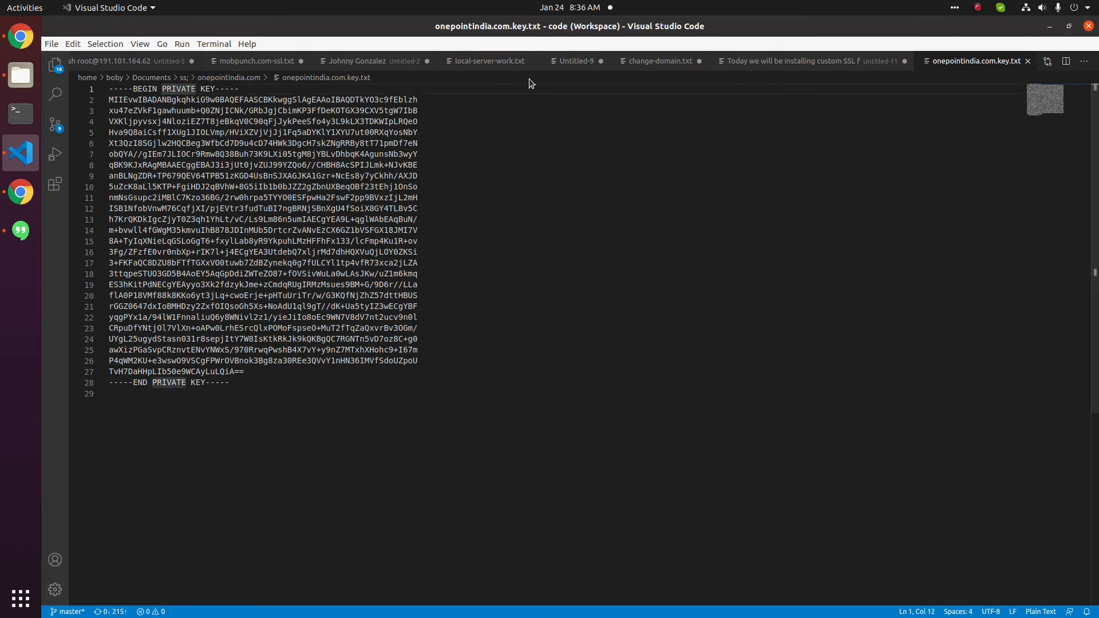
pyautogui.write('RA')
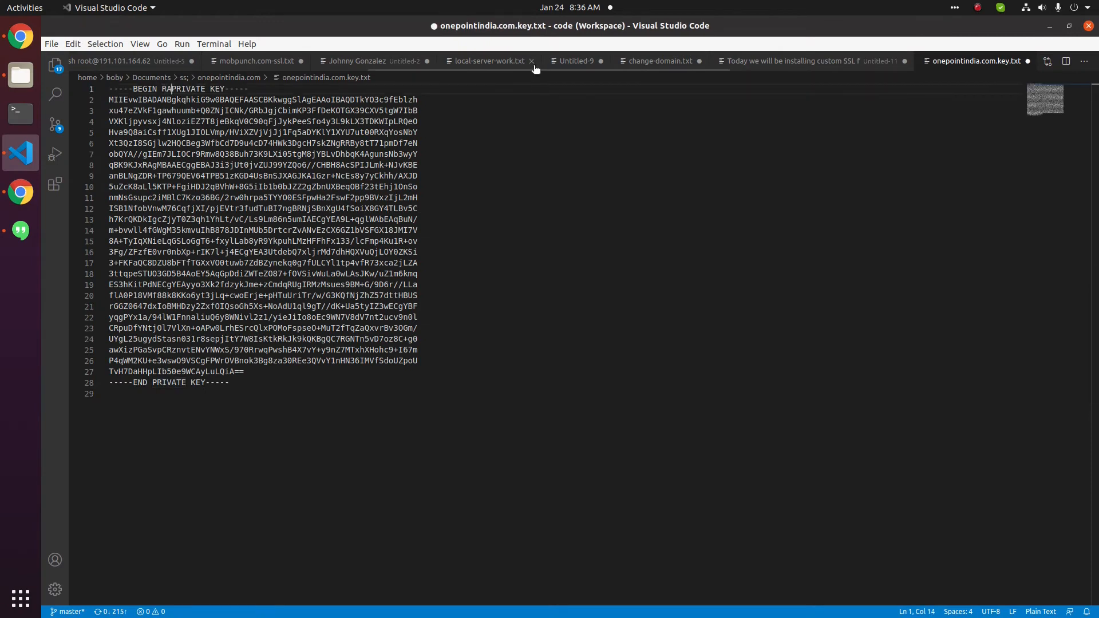
pyautogui.moveTo(531, 60)
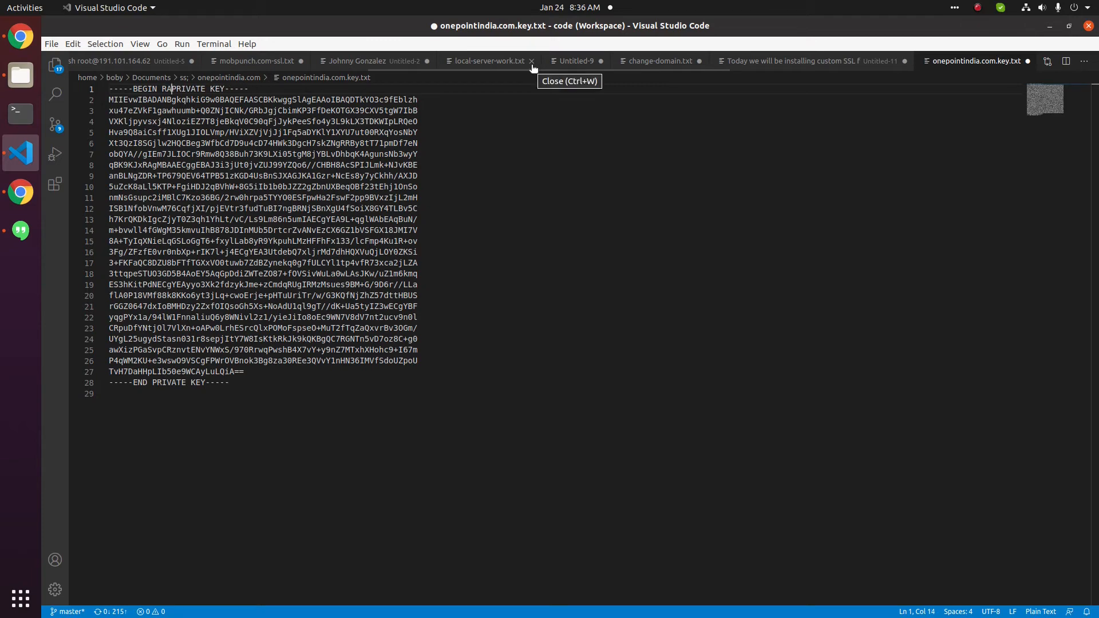
pyautogui.write('S')
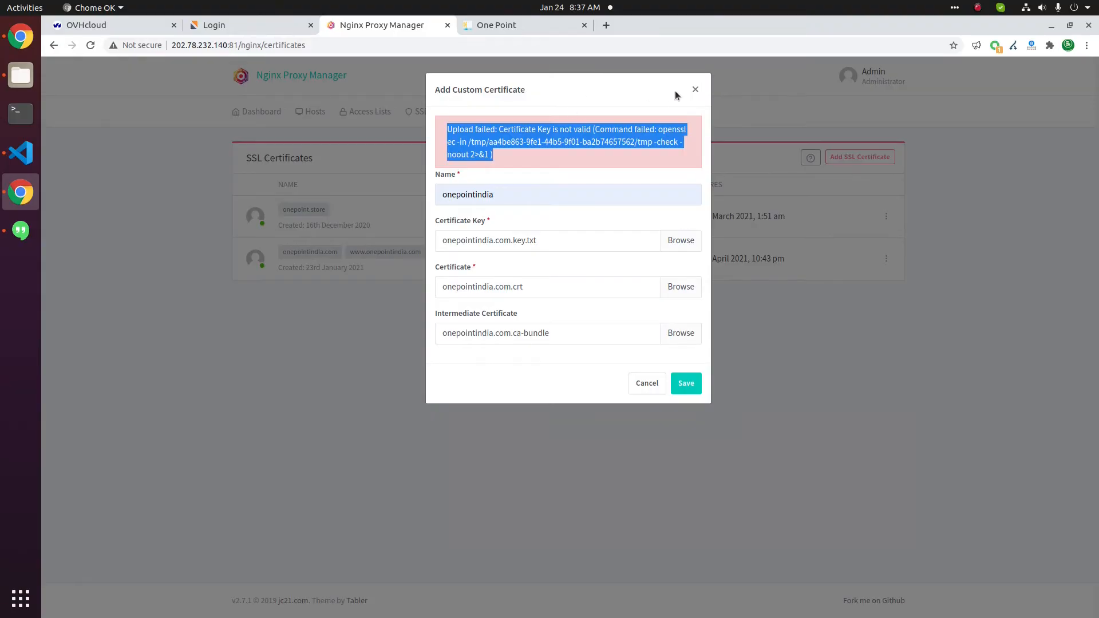
pyautogui.moveTo(695, 92)
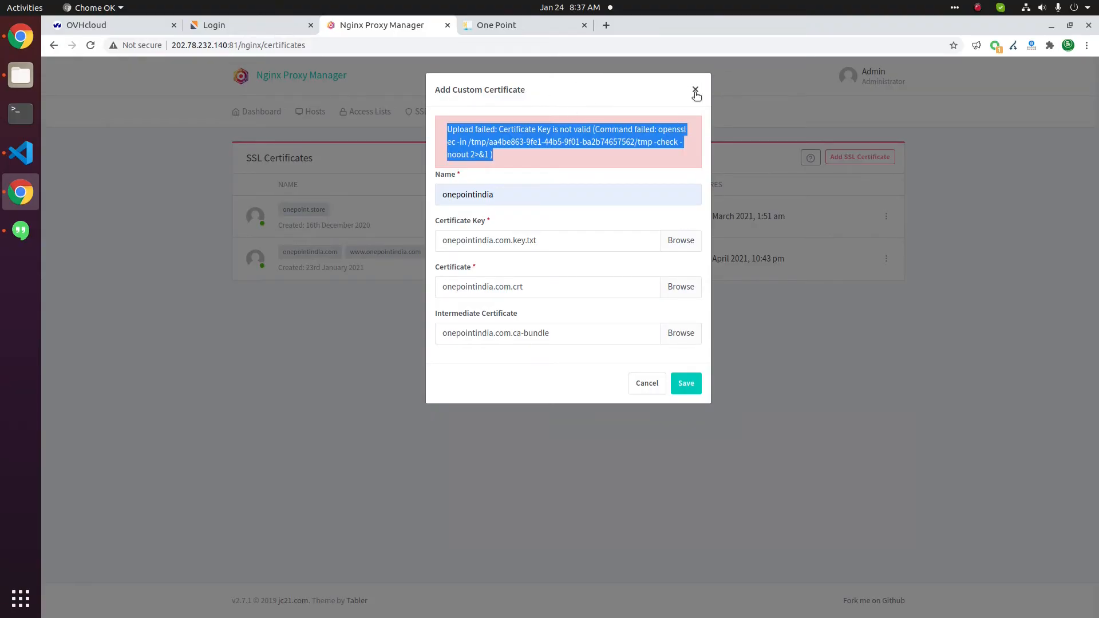
pyautogui.click(696, 91)
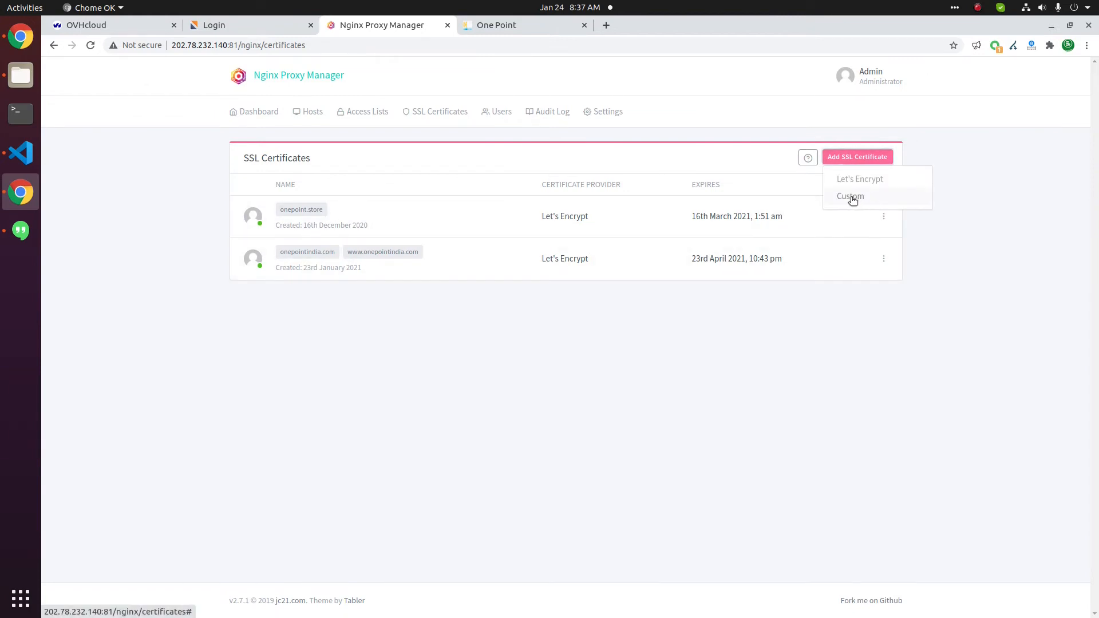
# - Begin another custom certificate and name it onepointindia
pyautogui.click(850, 196)
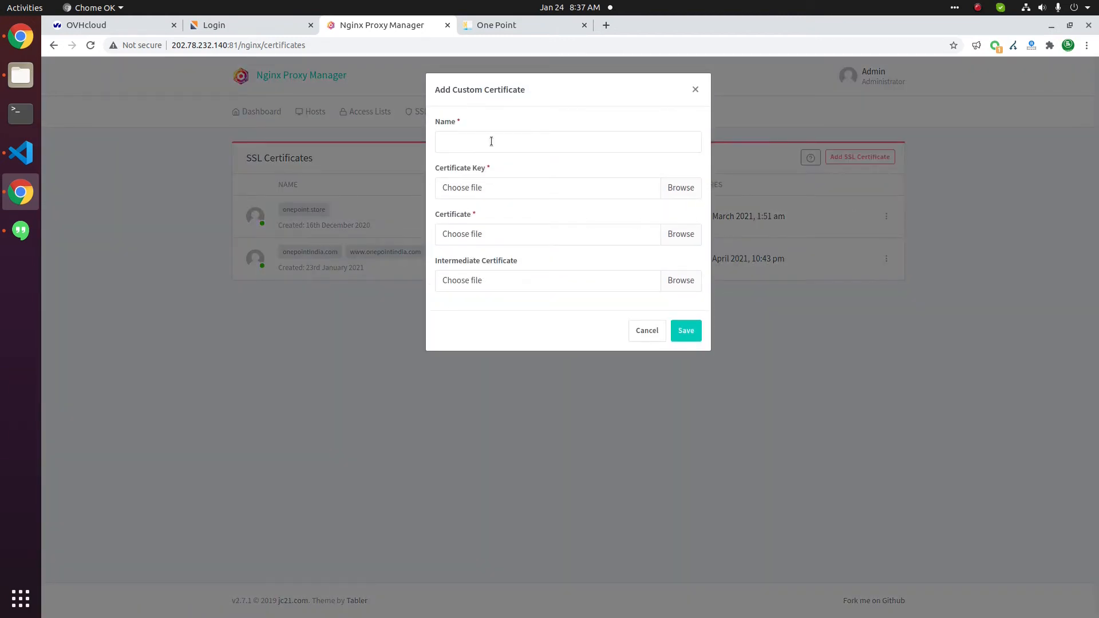
pyautogui.write('onepointindia')
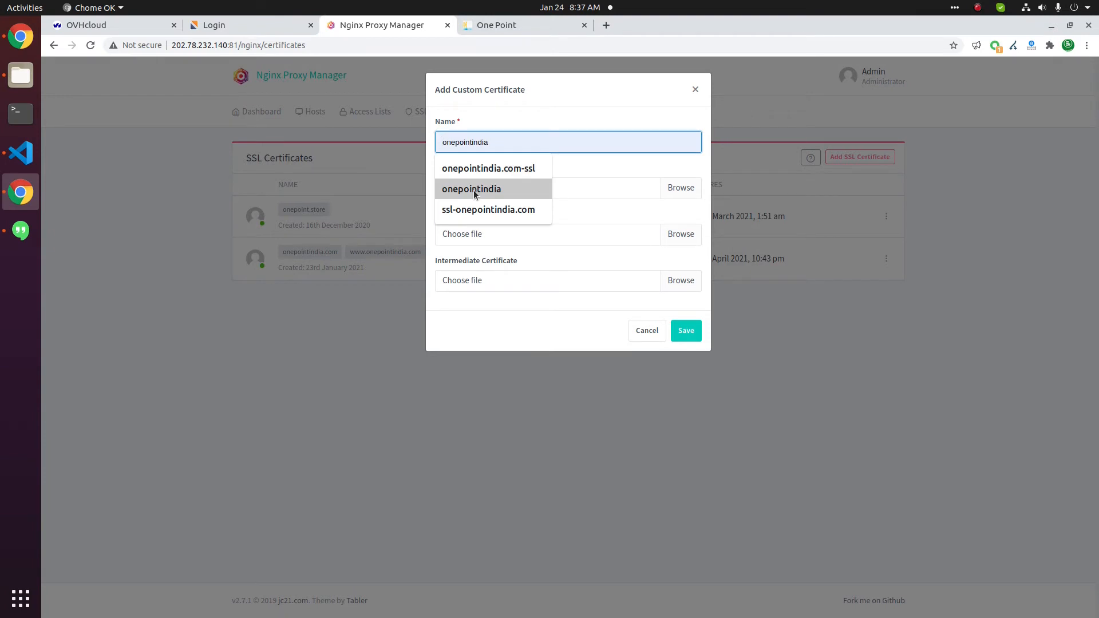
pyautogui.click(471, 189)
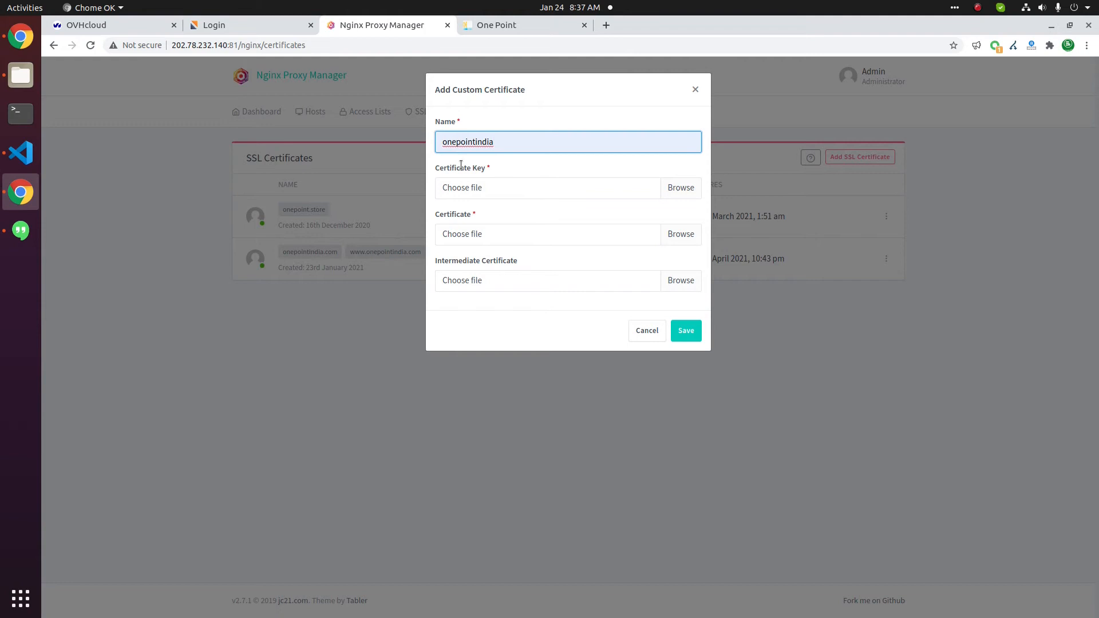
pyautogui.click(116, 191)
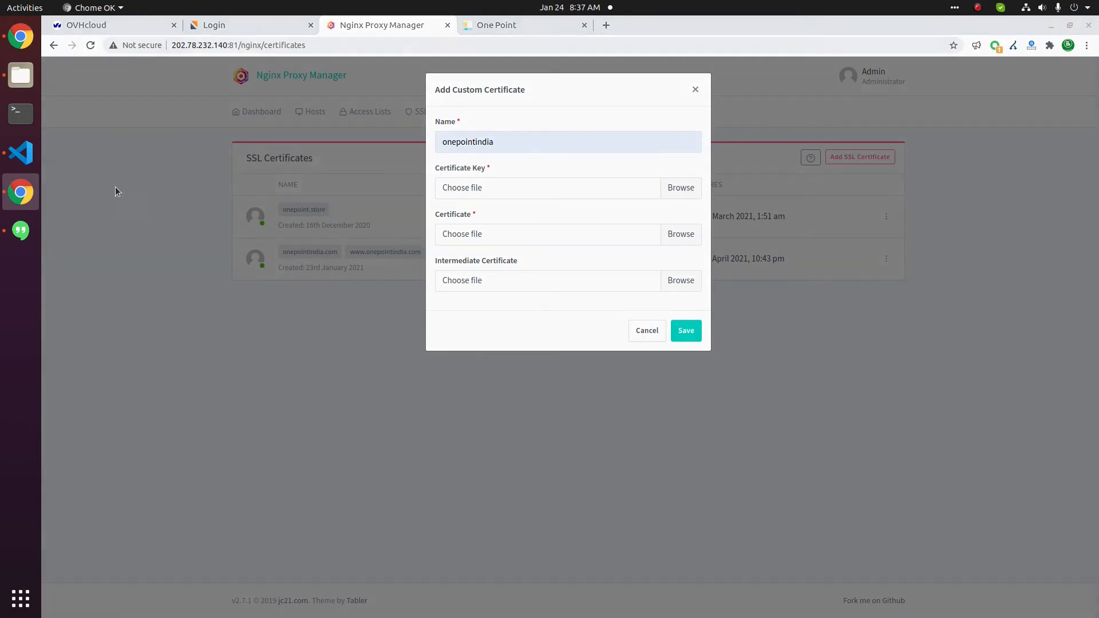
# - Attach the key.txt, .crt and CA bundle files and save the certificate
pyautogui.click(678, 188)
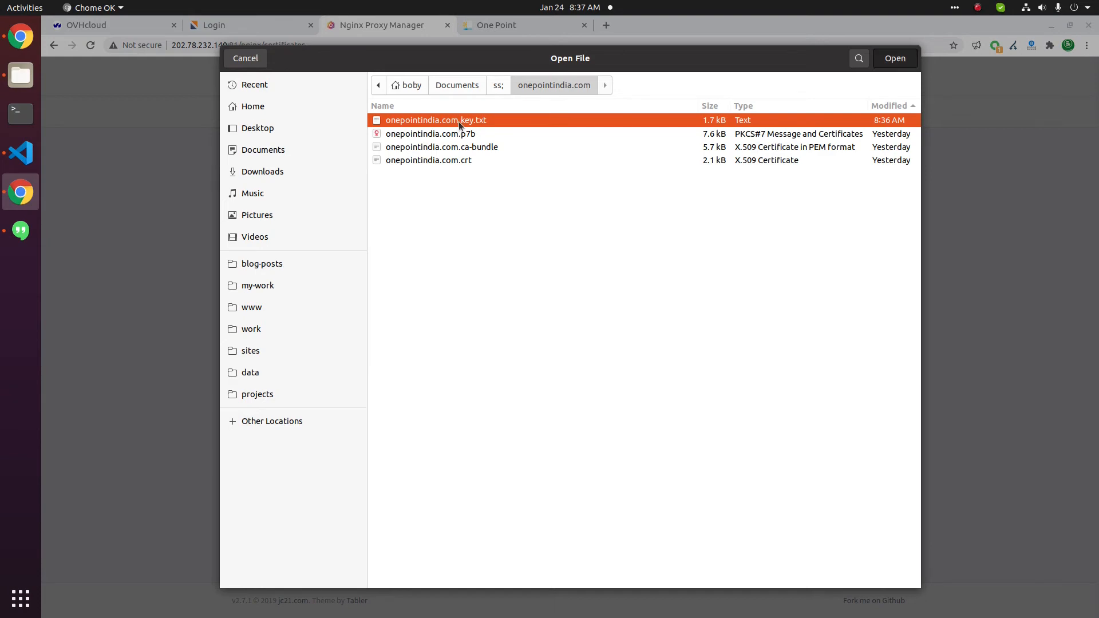
pyautogui.click(894, 58)
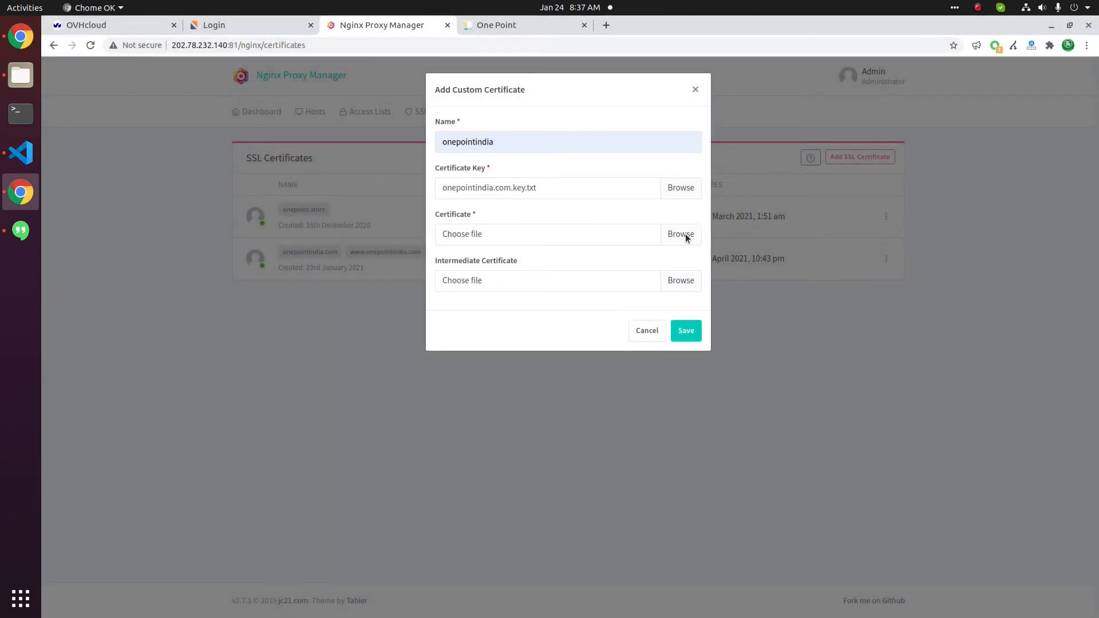
pyautogui.click(679, 233)
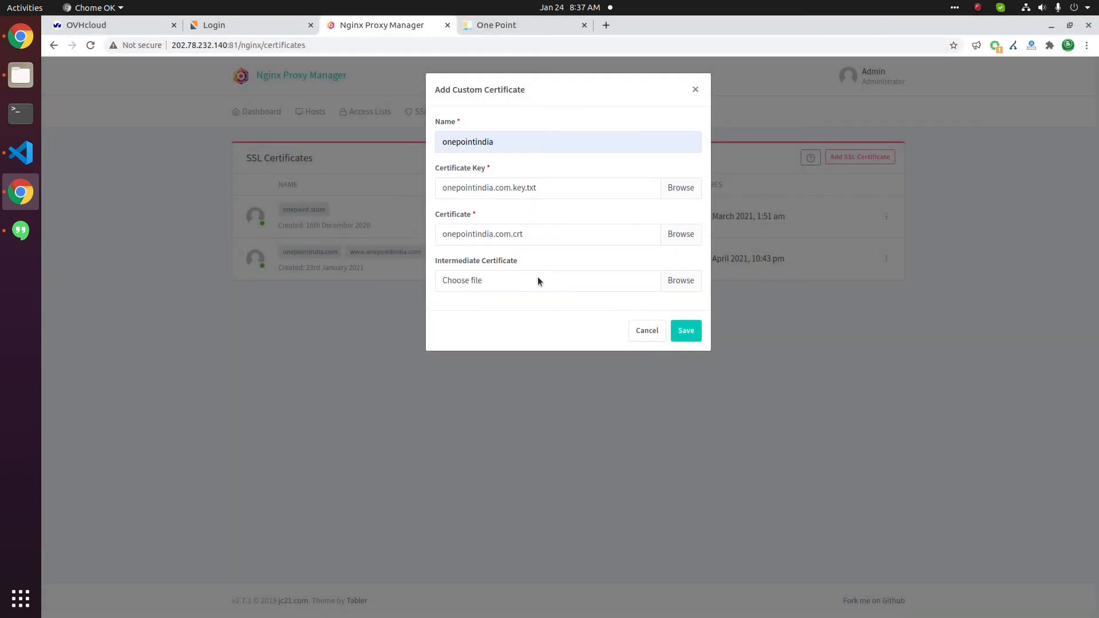
pyautogui.moveTo(608, 277)
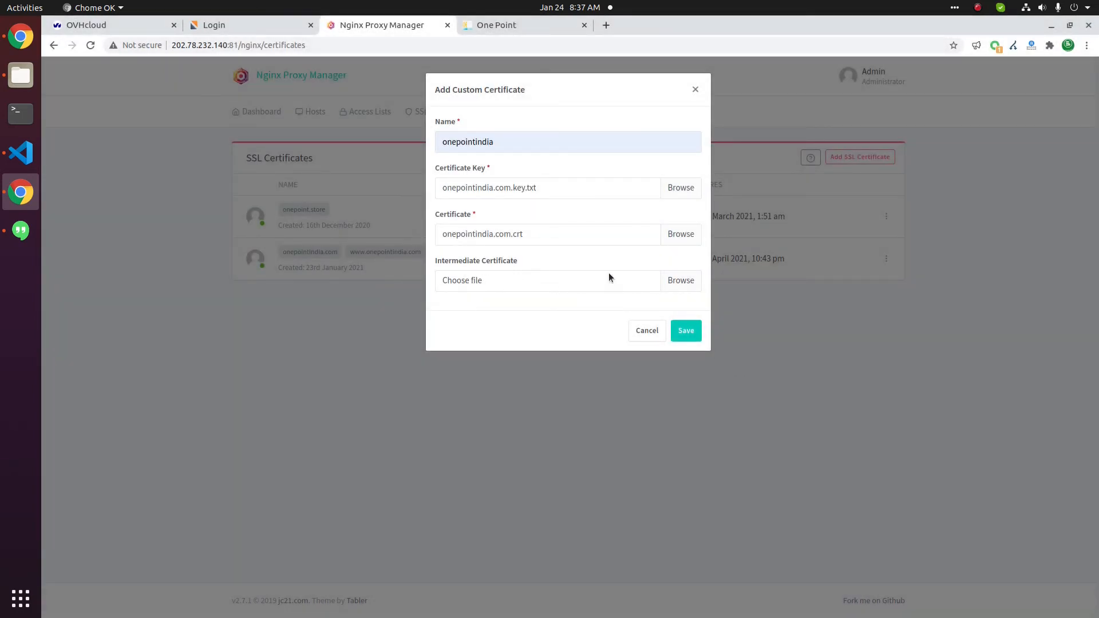
pyautogui.click(679, 281)
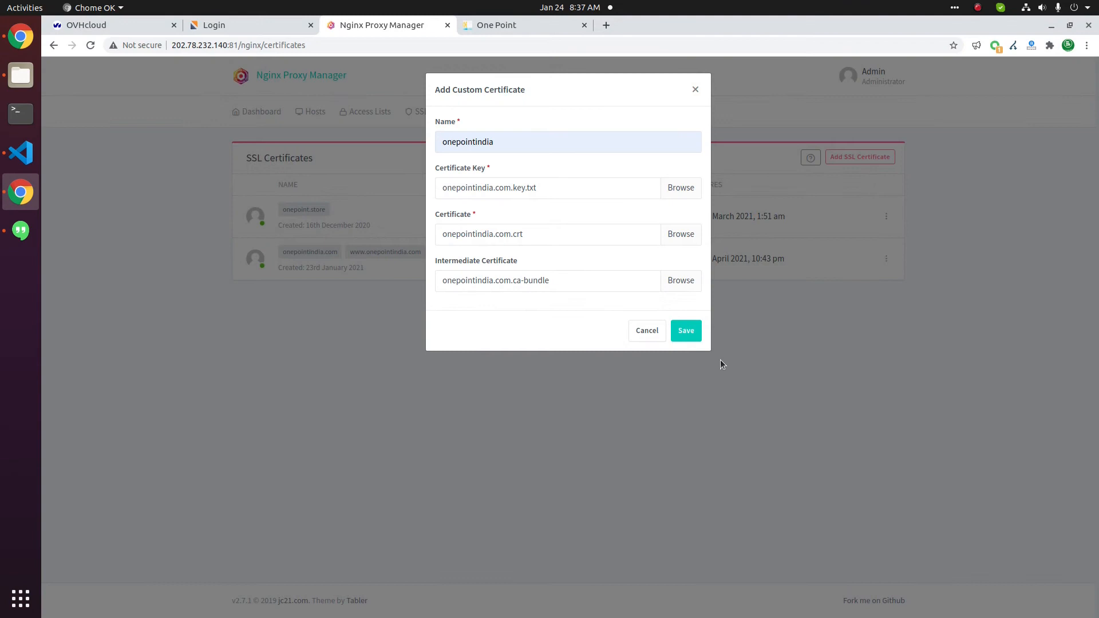
pyautogui.click(684, 330)
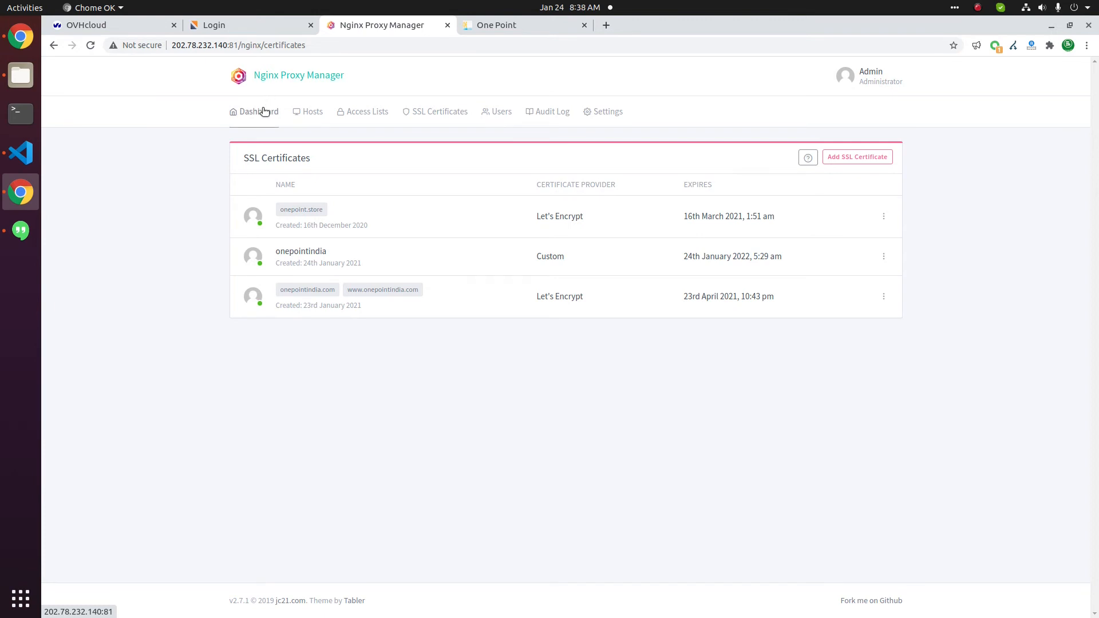
# - From Proxy Hosts, edit the onepointindia.com host forwarding to 192.168.1.101:443
pyautogui.click(258, 111)
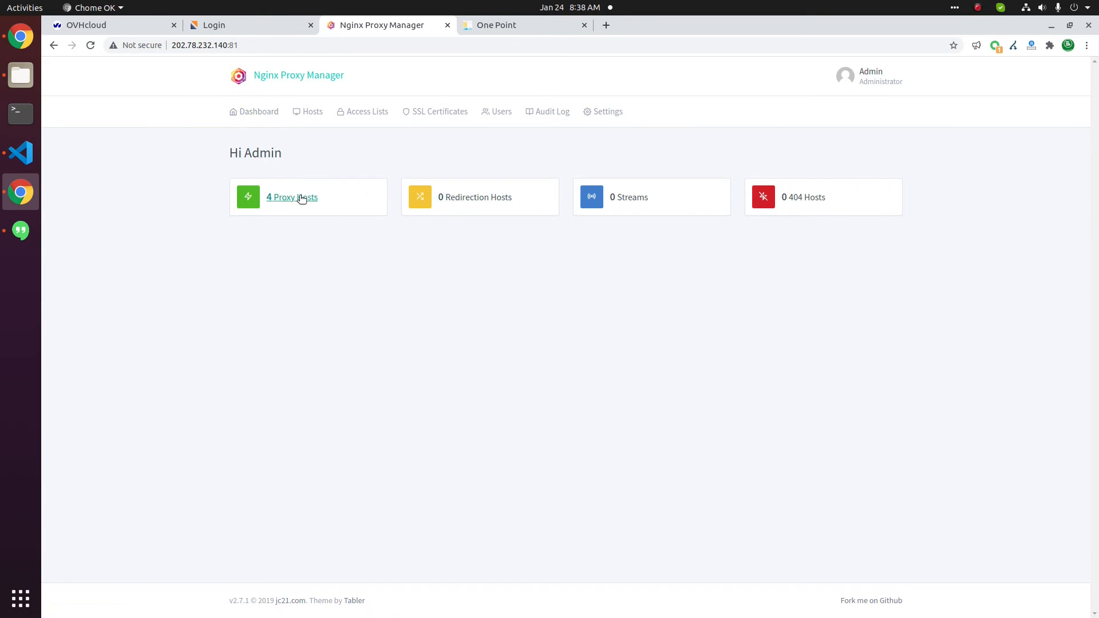
pyautogui.click(291, 196)
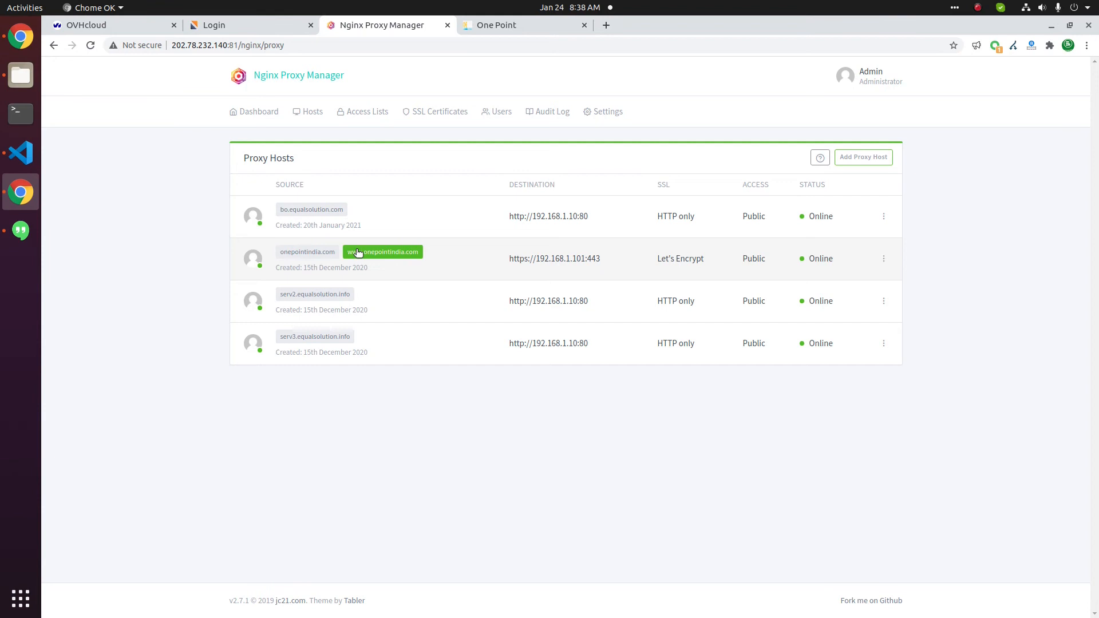
pyautogui.moveTo(630, 255)
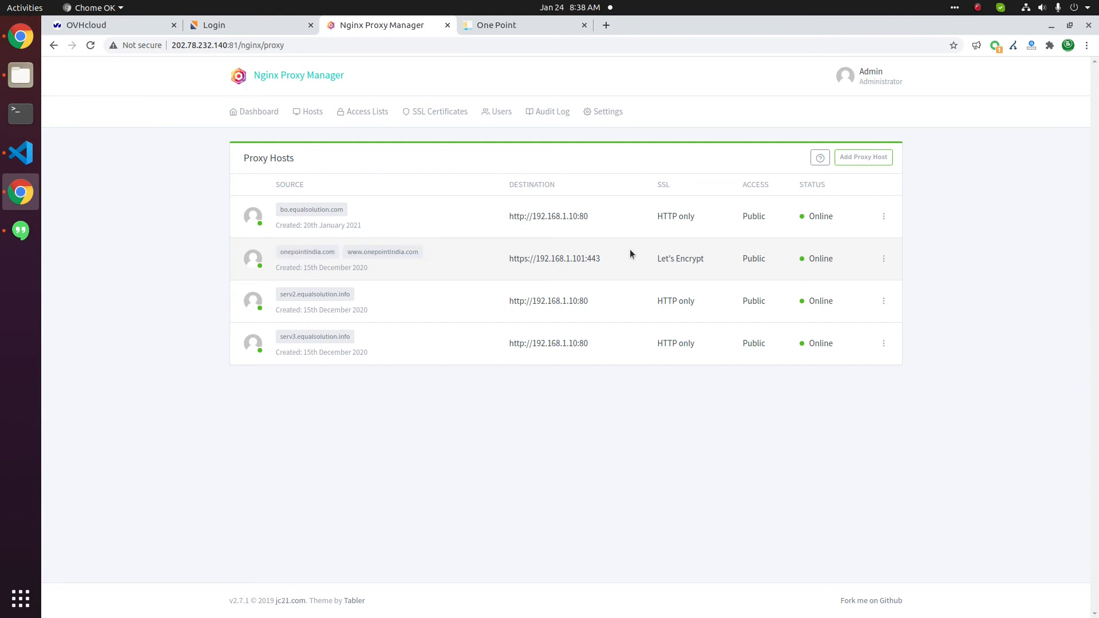
pyautogui.click(882, 257)
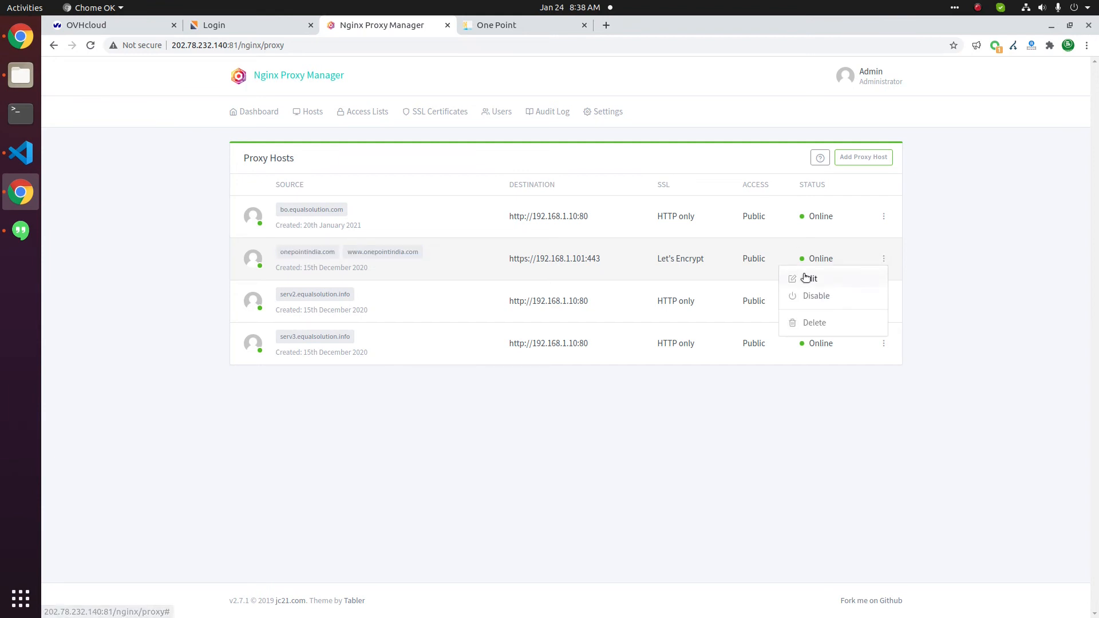
pyautogui.click(809, 278)
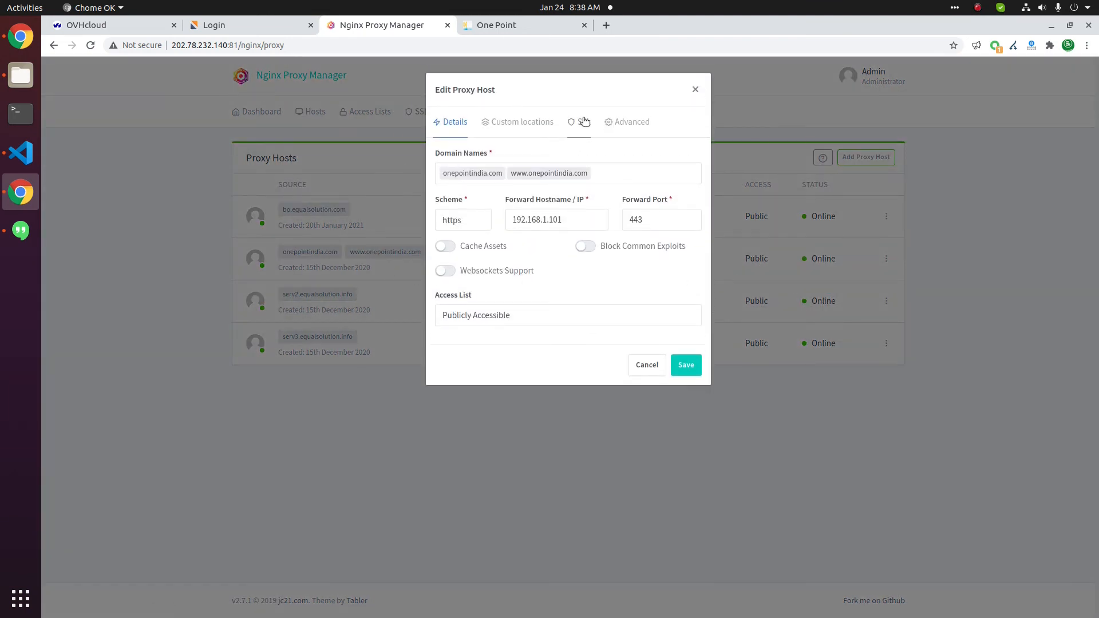
# - Assign the custom onepointindia certificate to the host and save, showing SSL as Custom
pyautogui.click(582, 121)
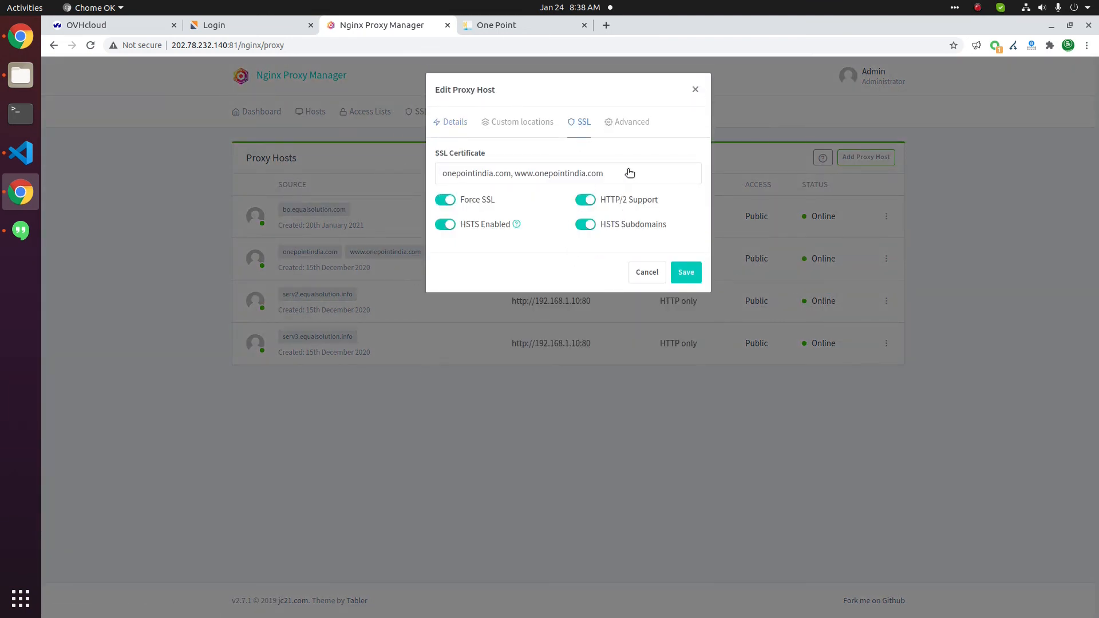
pyautogui.click(567, 173)
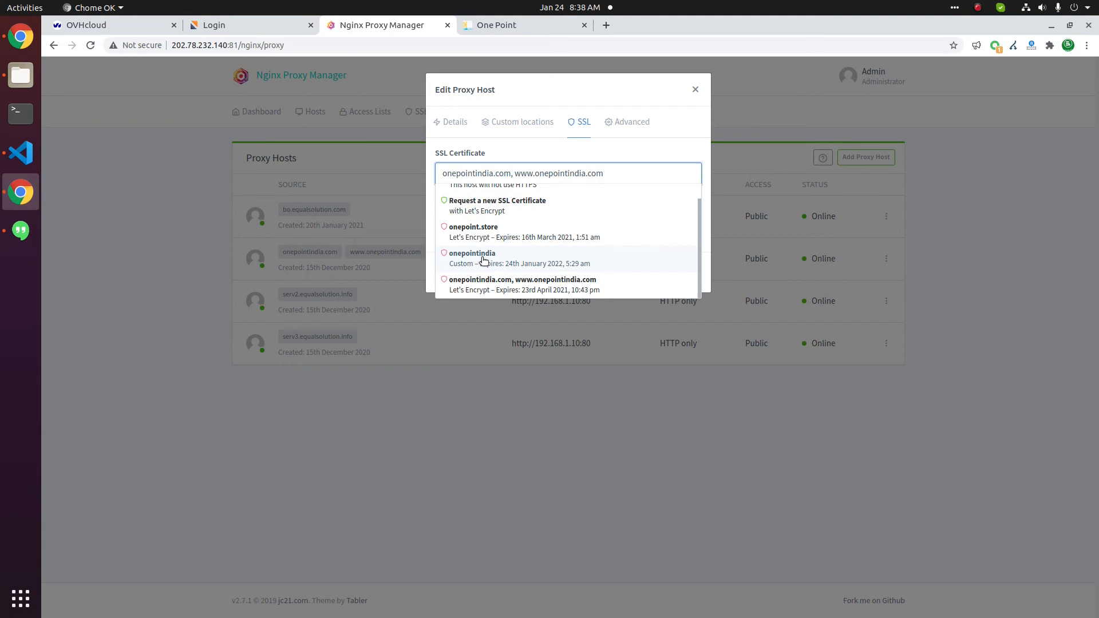
pyautogui.click(471, 253)
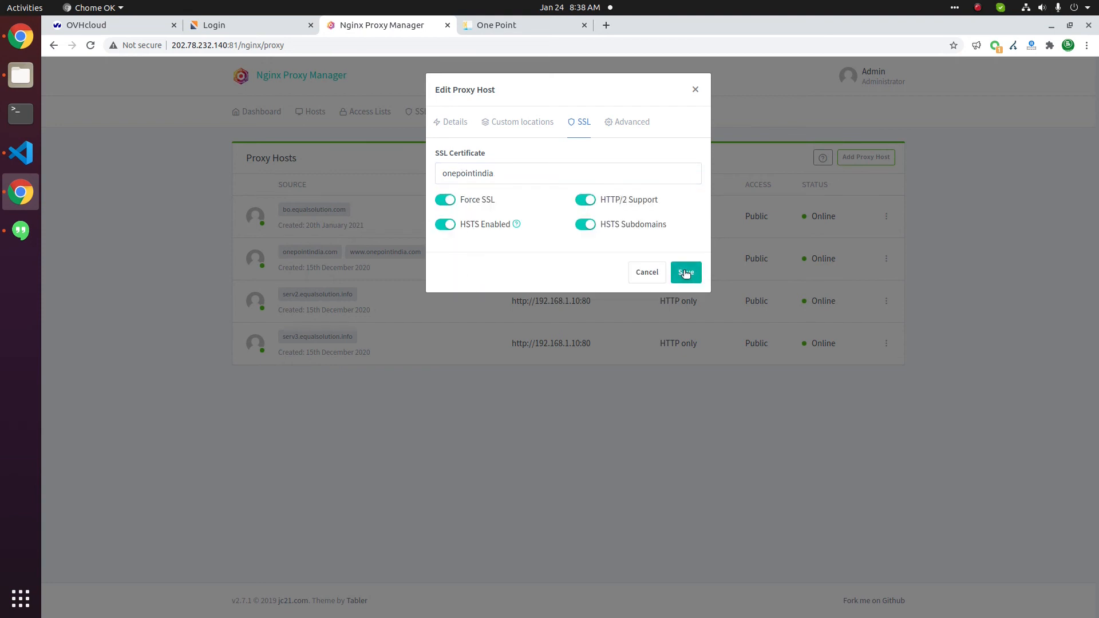
pyautogui.click(684, 272)
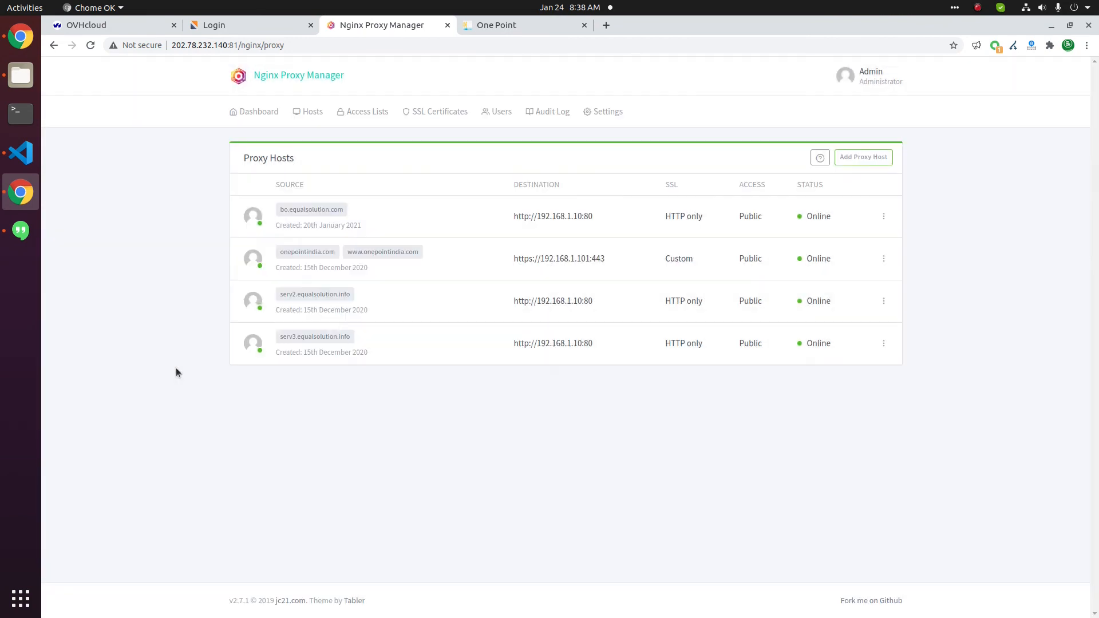
pyautogui.moveTo(417, 330)
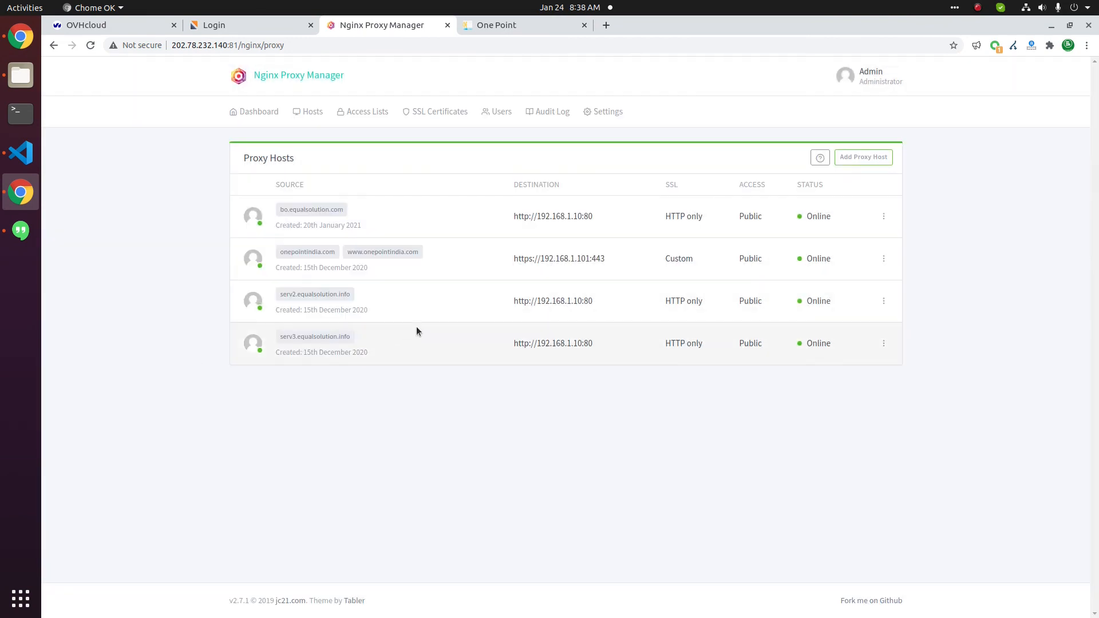
pyautogui.doubleClick(679, 258)
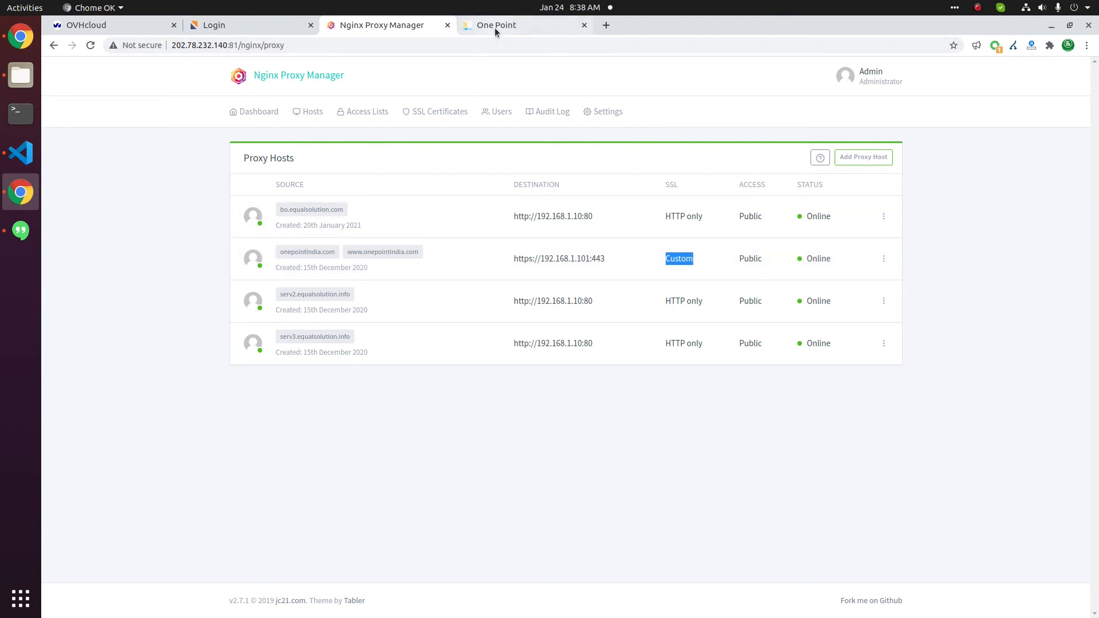
# - View onepointindia.com's certificate in Chrome: Sectigo-issued, valid until 24 January 2022
pyautogui.click(495, 24)
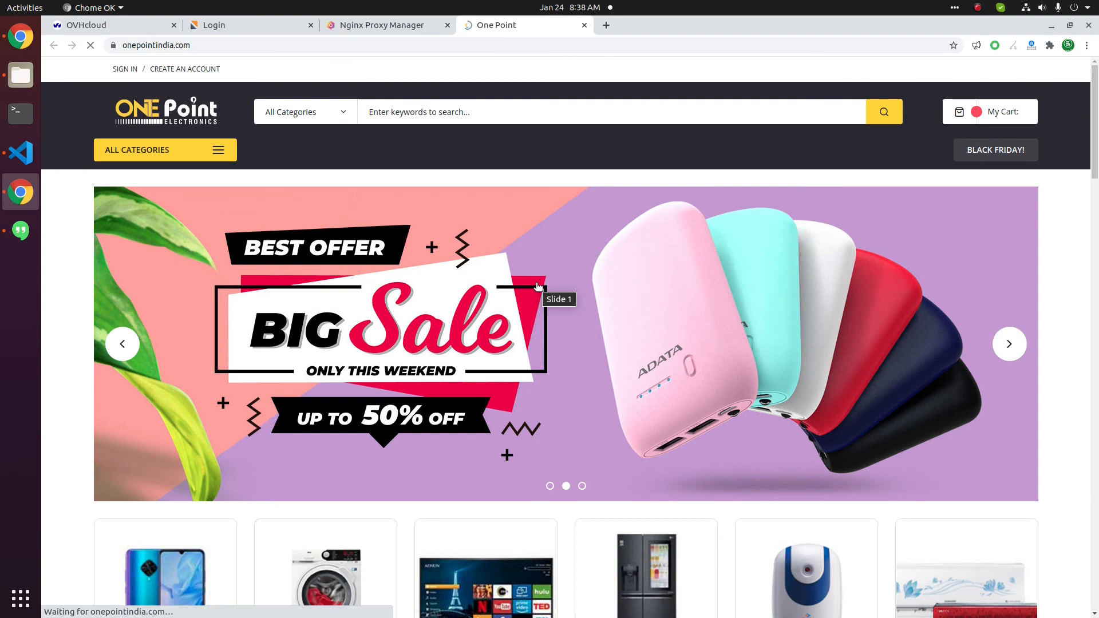
pyautogui.click(111, 45)
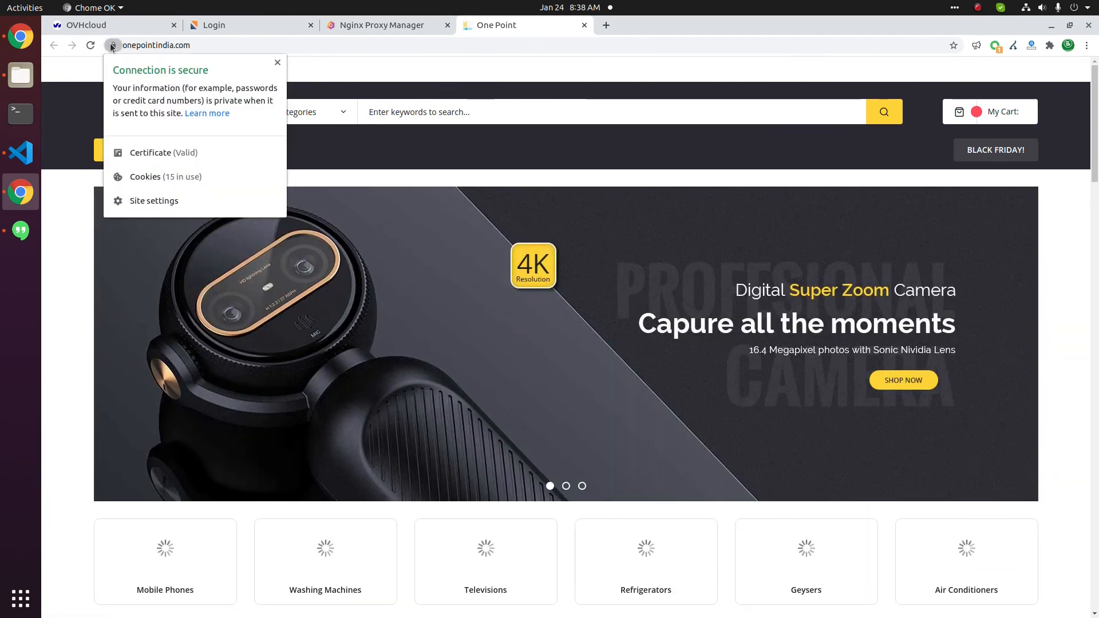
pyautogui.click(164, 152)
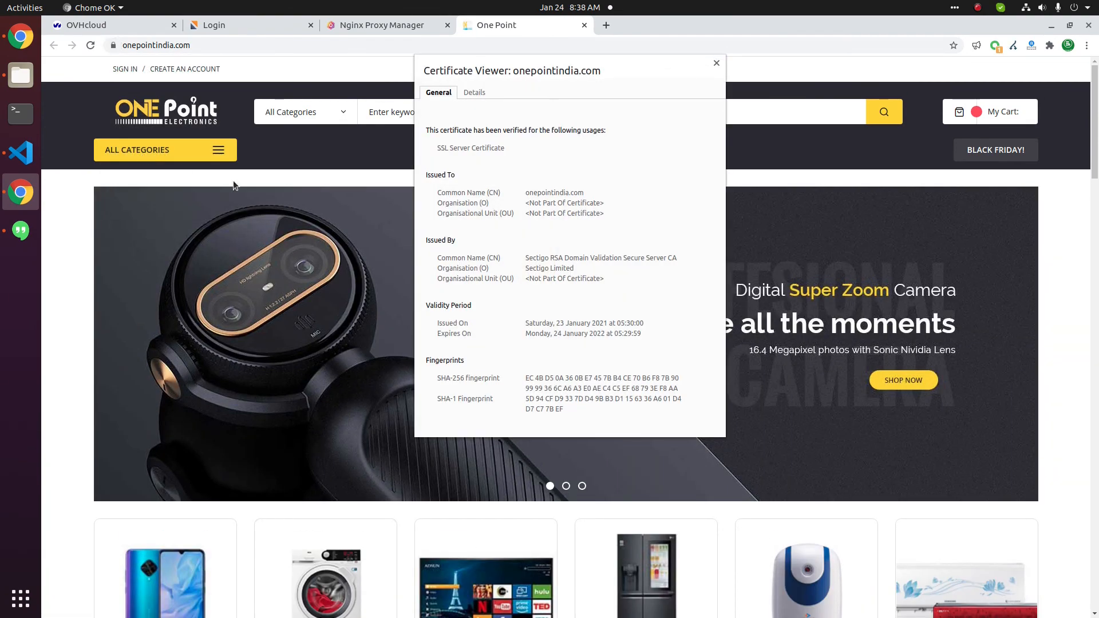